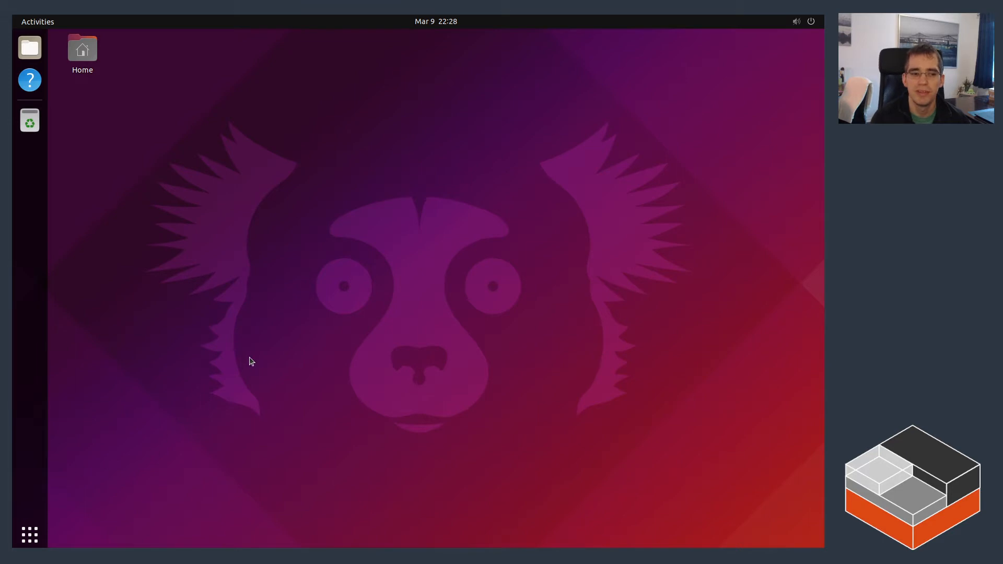
{"action": "mouse_move", "coordinate": [236, 378]}
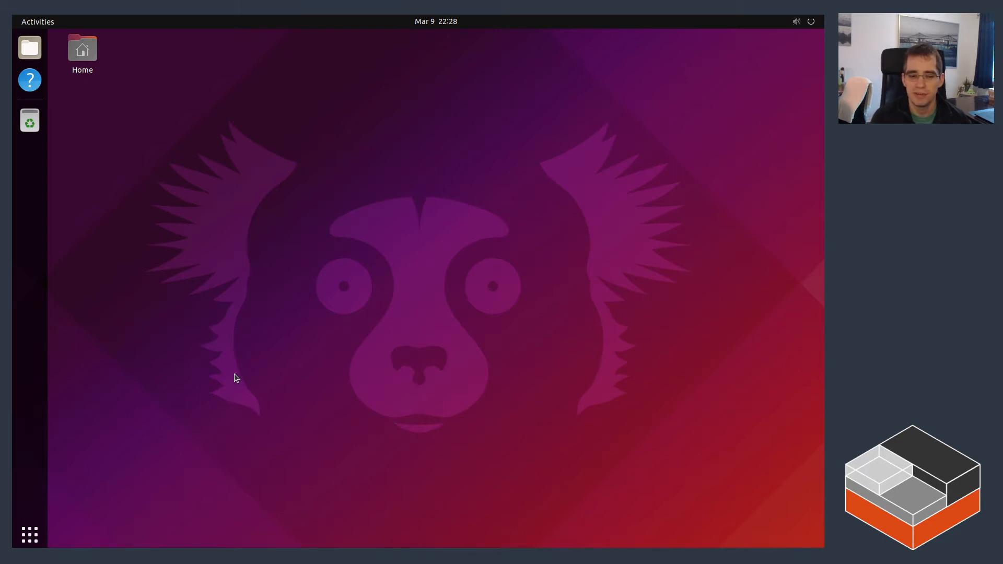
{"action": "mouse_move", "coordinate": [67, 516]}
{"action": "type", "text": "ter"}
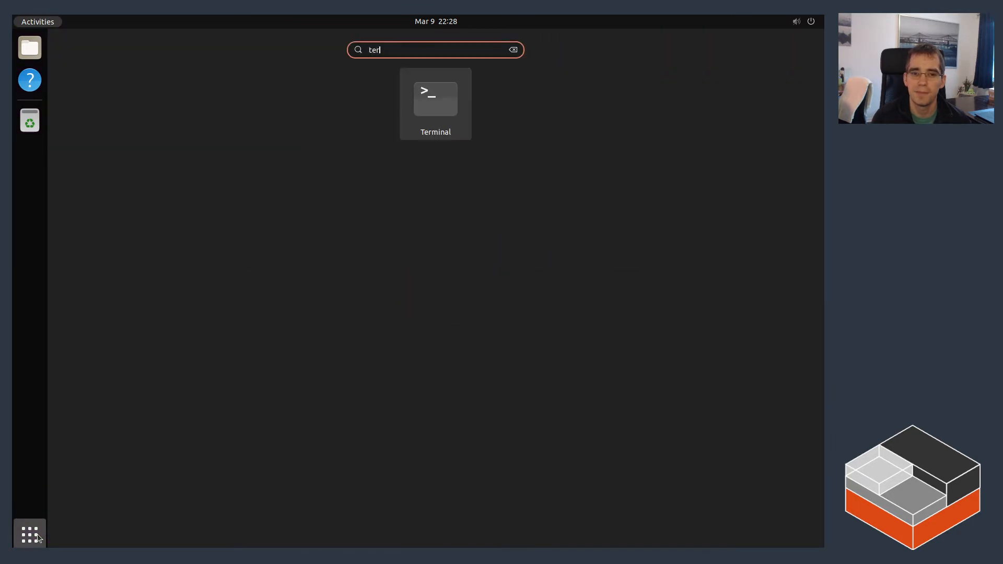
Step: Run lxc to find it missing, install the lxd snap, then start checking ubuntu's id
{"action": "left_click", "coordinate": [435, 99]}
{"action": "type", "text": "lxc"}
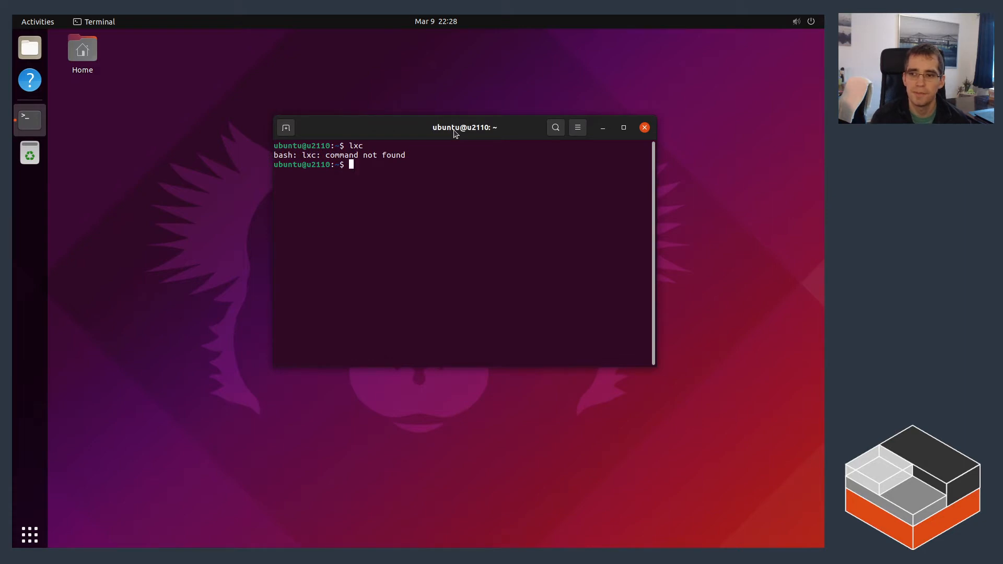
{"action": "type", "text": "sudo snap instal"}
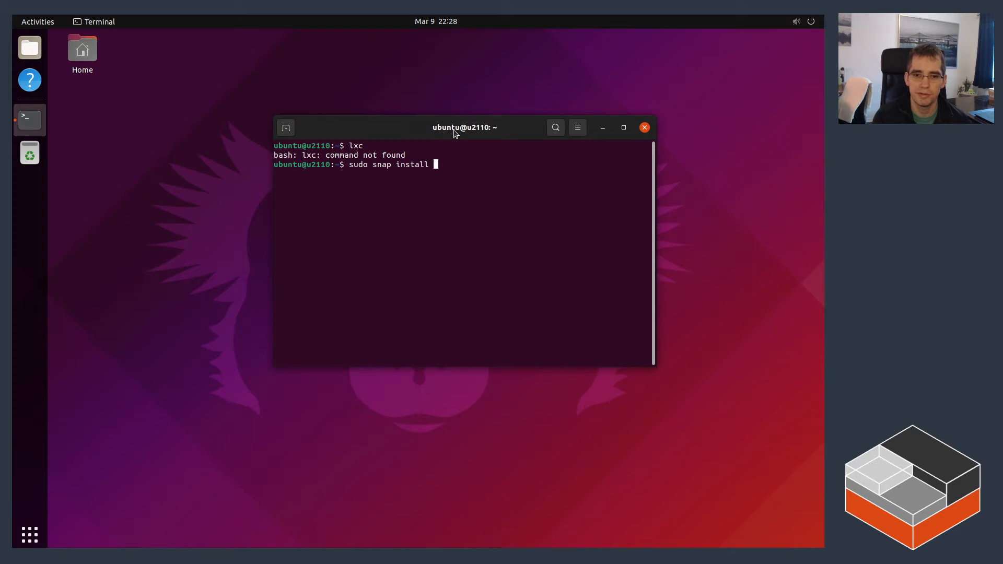
{"action": "type", "text": "lxd"}
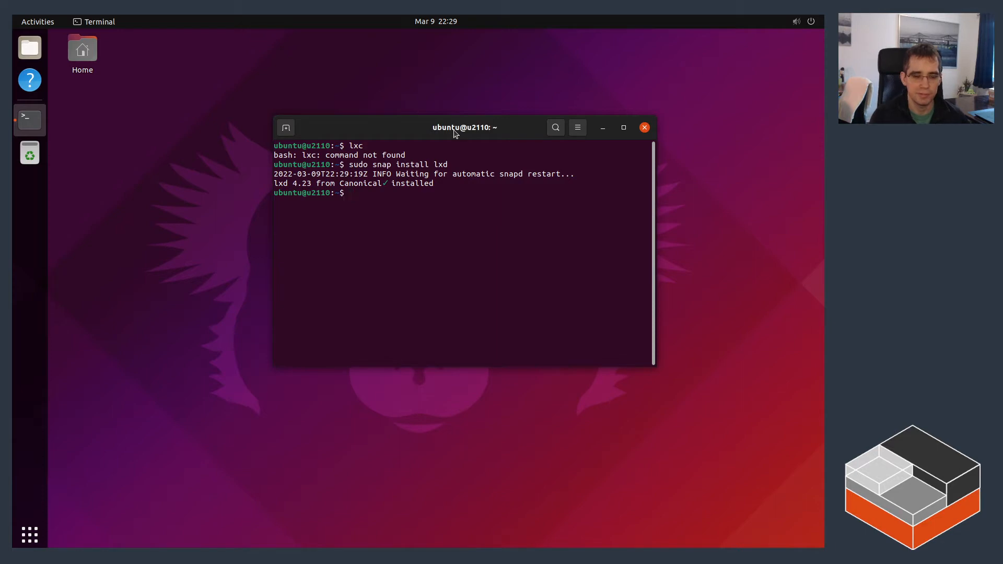
{"action": "type", "text": "id ubuntu"}
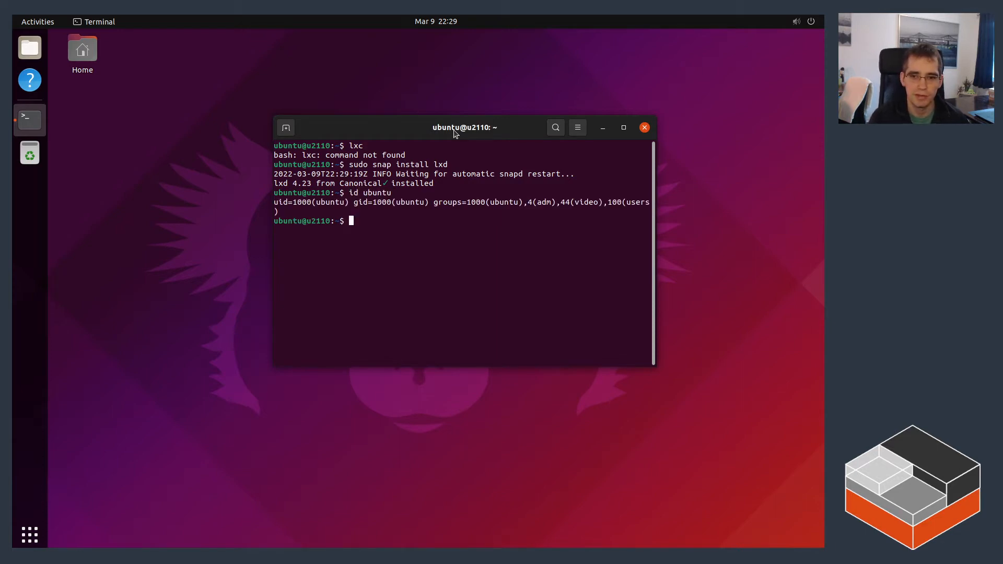
Step: Add the ubuntu user to the lxd group with adduser and start a newgrp lxd shell
{"action": "type", "text": "lxc info"}
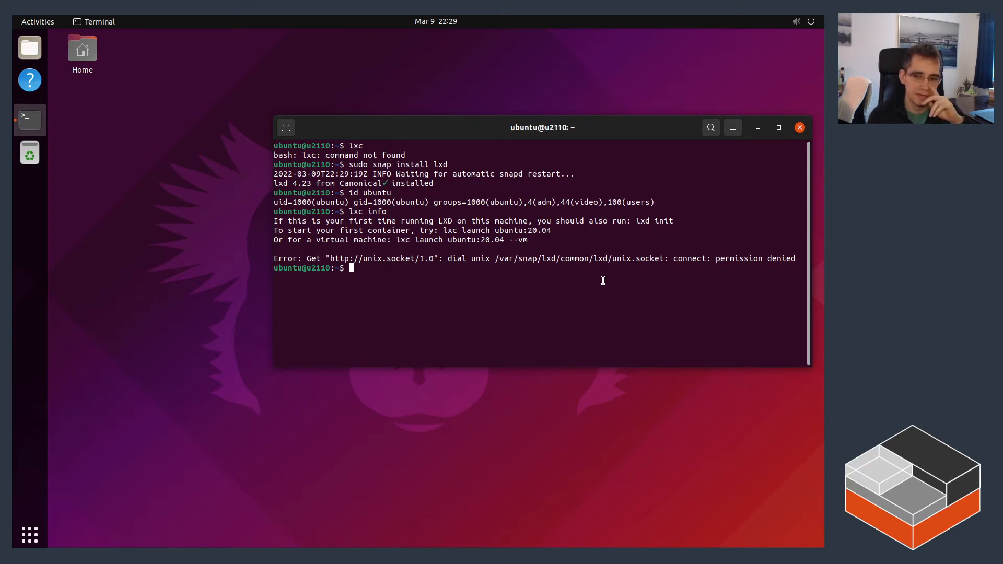
{"action": "type", "text": "sudo"}
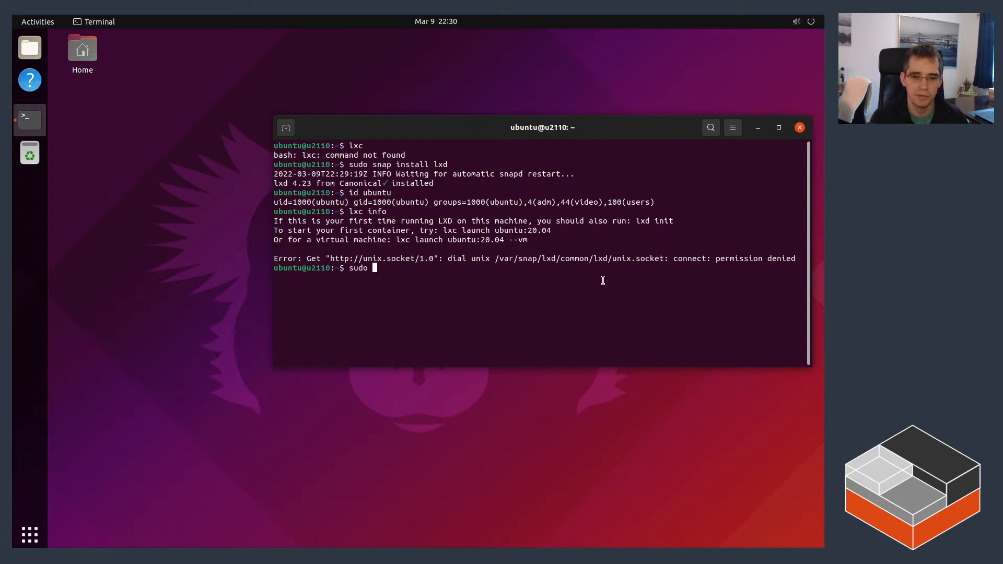
{"action": "type", "text": "adduser ubuntu lxd"}
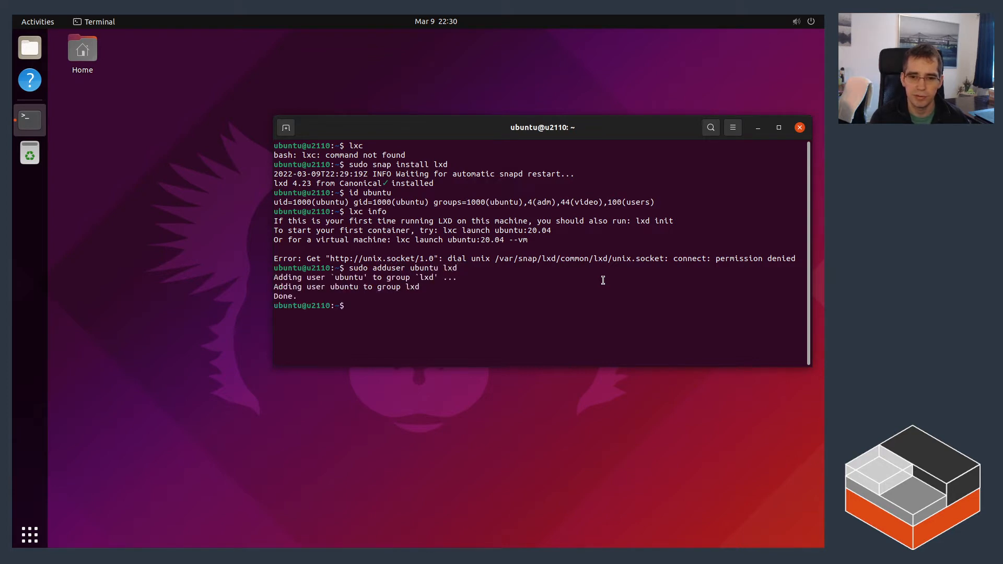
{"action": "type", "text": "newgrp lxd"}
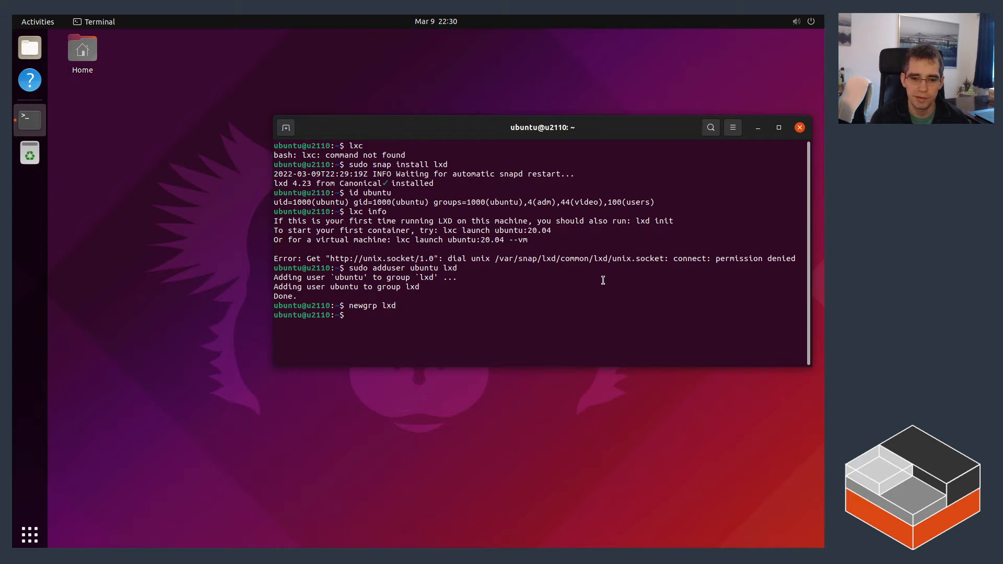
Step: Confirm lxc info answers and that the instance and storage pool lists are empty
{"action": "type", "text": "lxc info"}
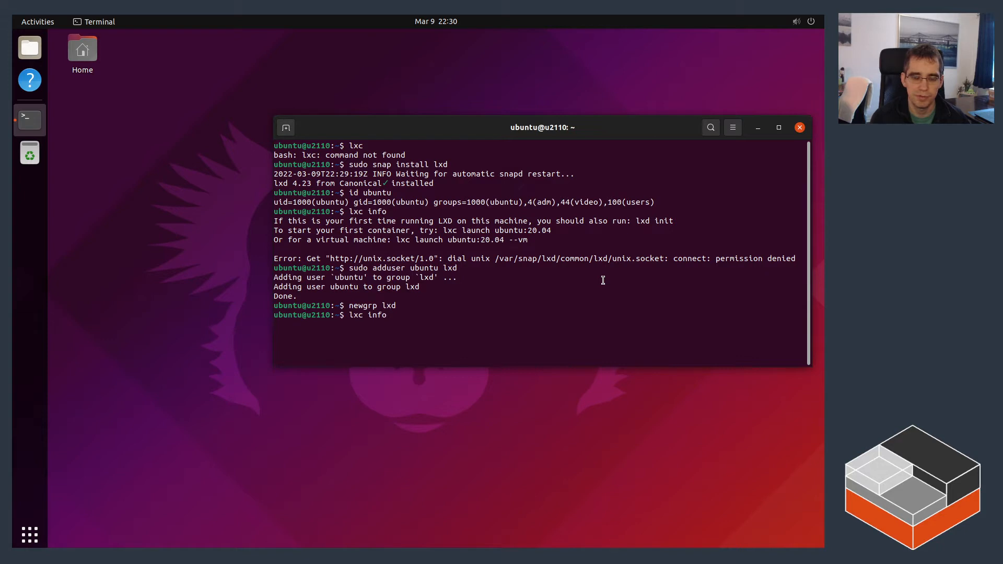
{"action": "key", "text": "Return"}
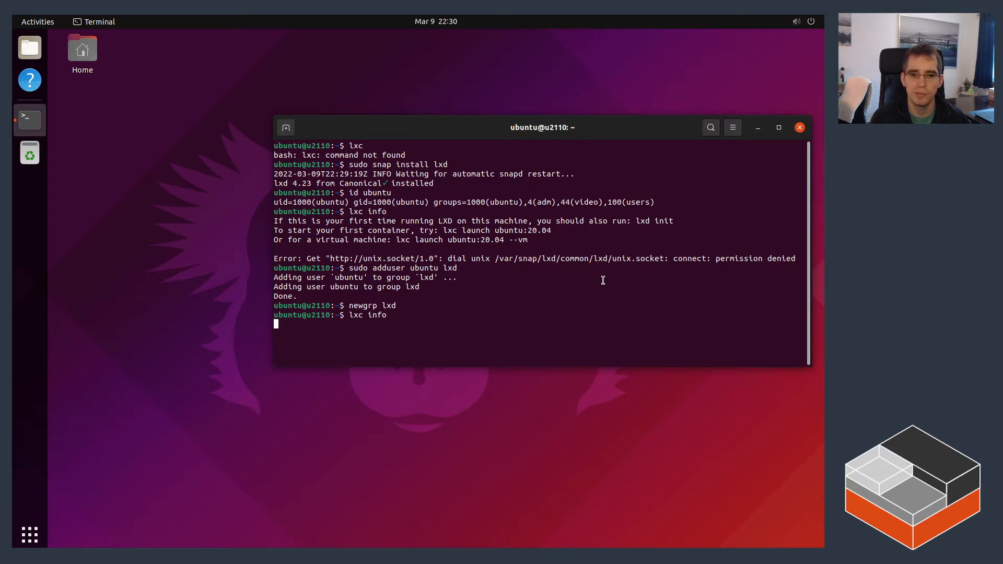
{"action": "key", "text": "Return"}
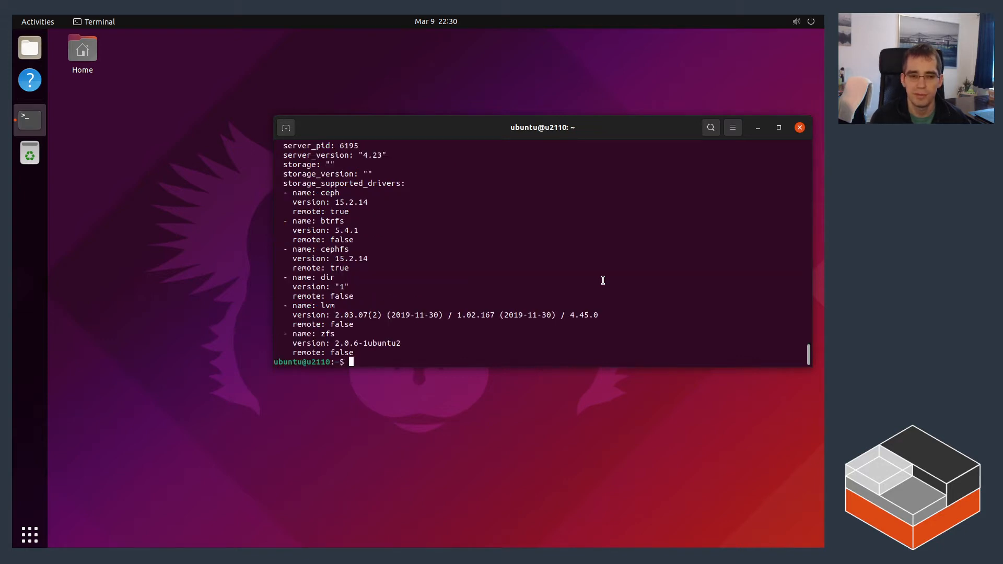
{"action": "type", "text": "lxc list"}
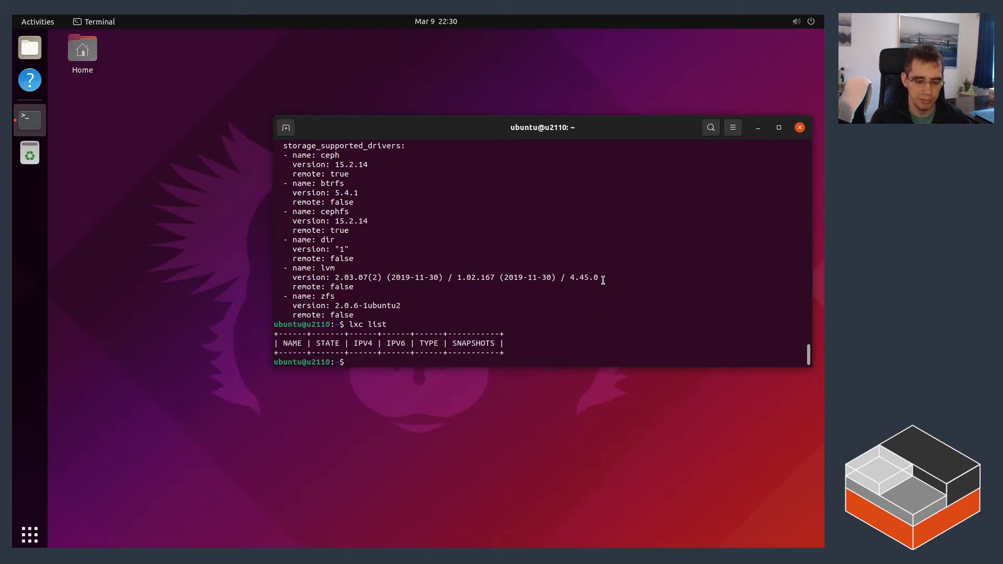
{"action": "type", "text": "lxc storage list"}
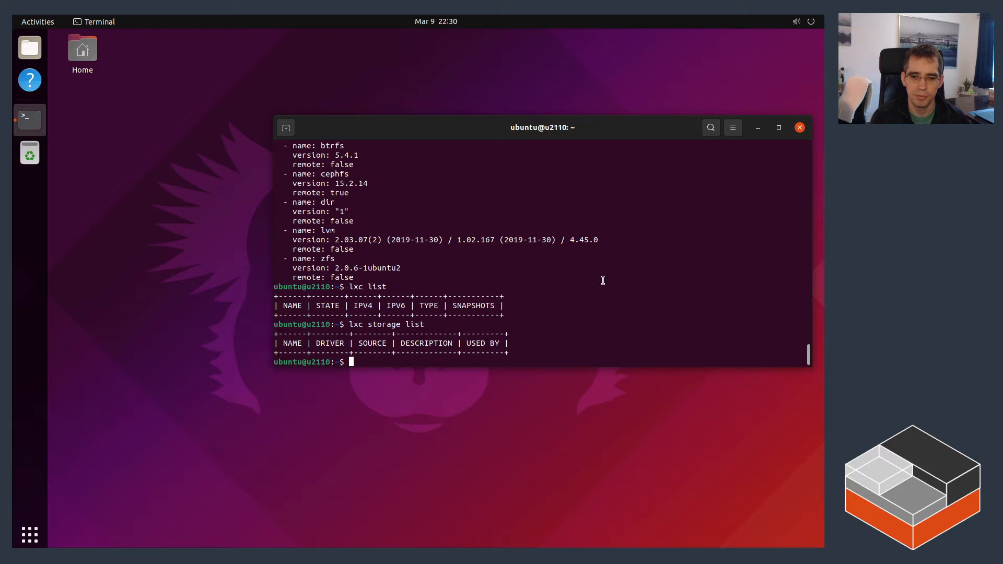
{"action": "type", "text": "lxc network list"}
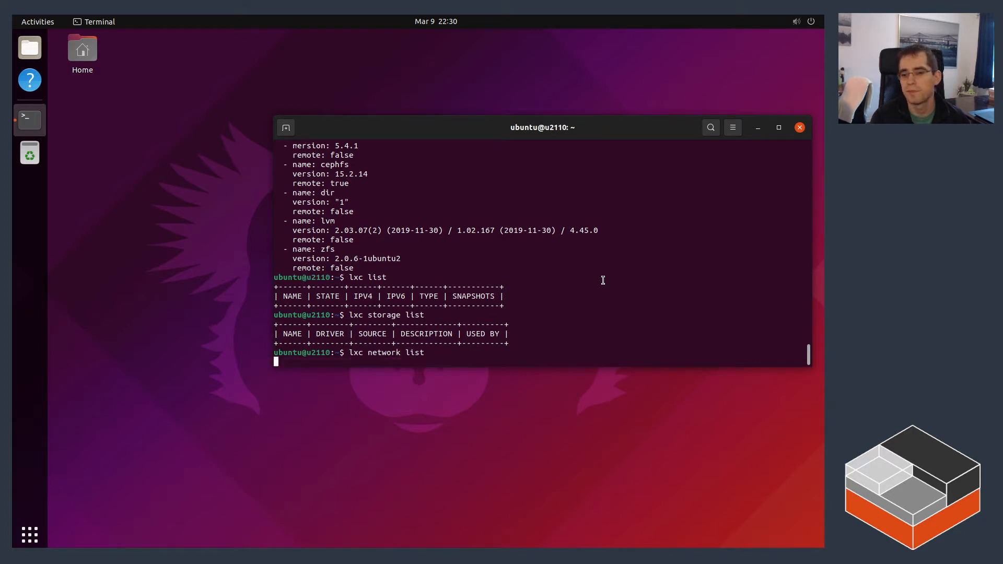
Step: List the LXD networks, showing only the unmanaged physical interface enp5s0
{"action": "key", "text": "Return"}
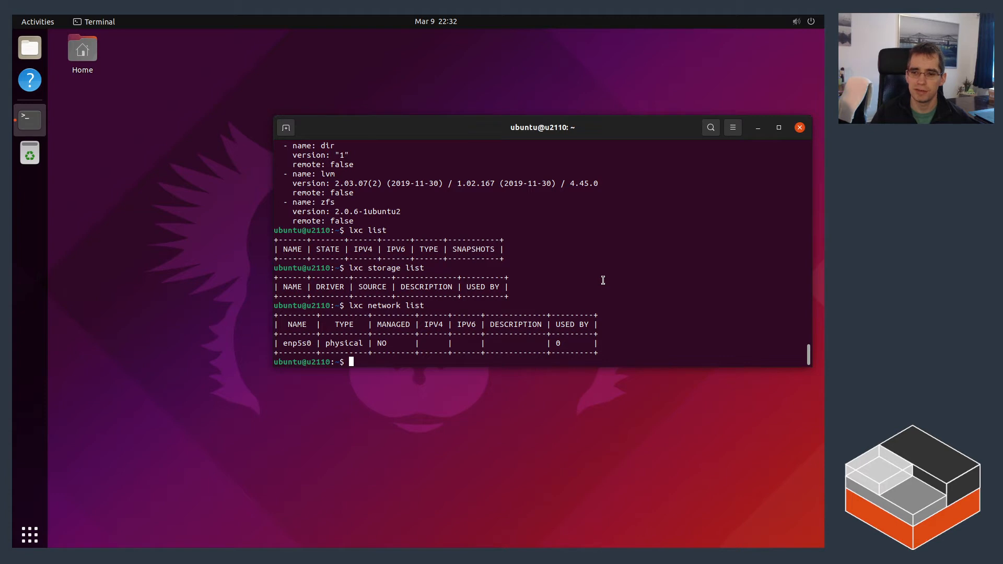
Step: Exit the lxd group shell and confirm with id ubuntu that ubuntu belongs to lxd and users
{"action": "type", "text": "exit"}
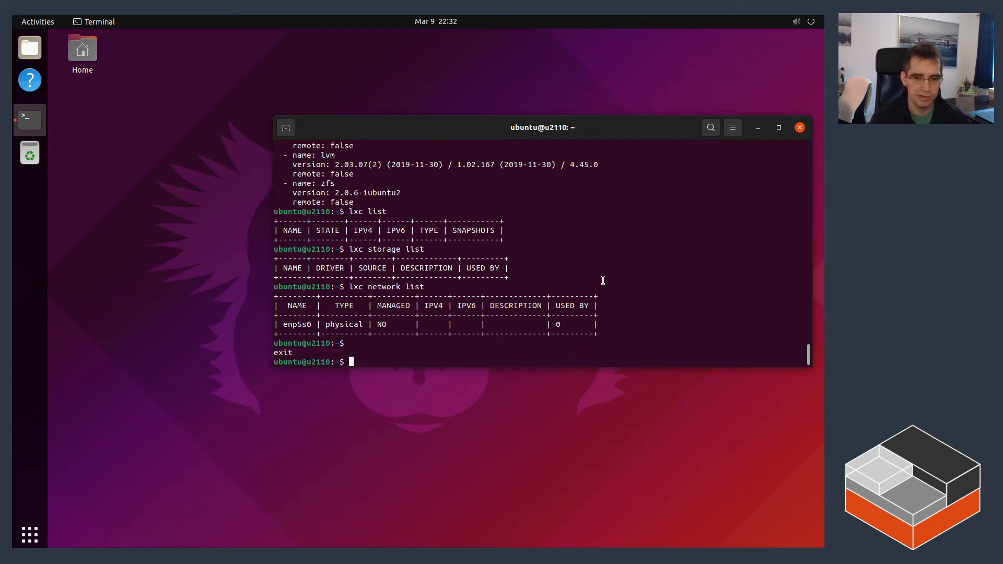
{"action": "type", "text": "sudo"}
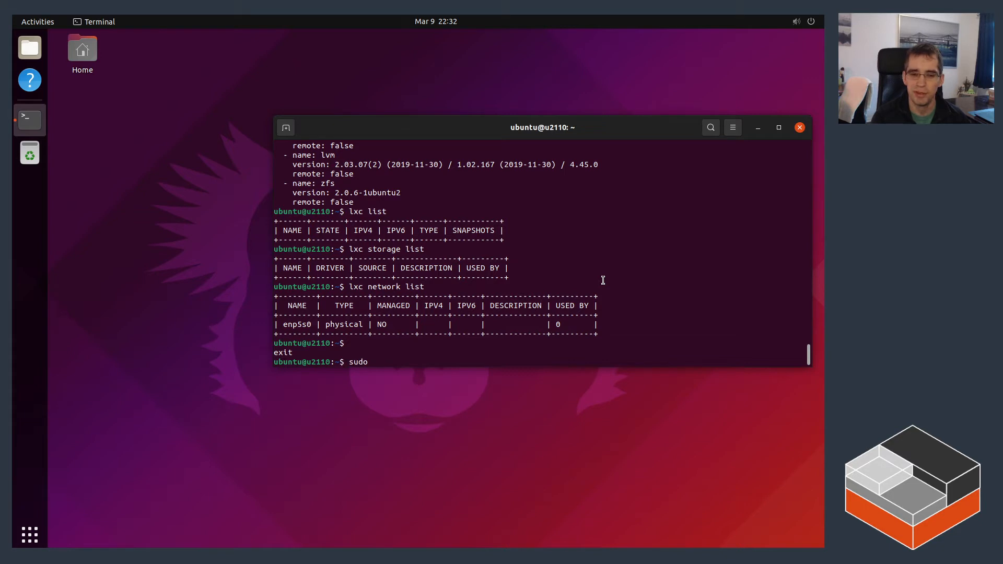
{"action": "type", "text": "snap"}
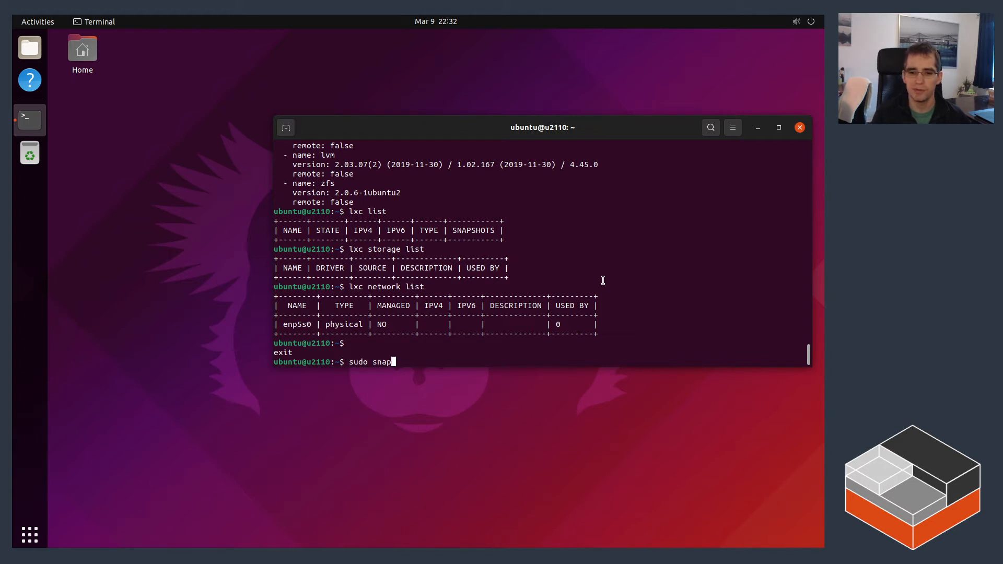
{"action": "type", "text": "id ubuntu"}
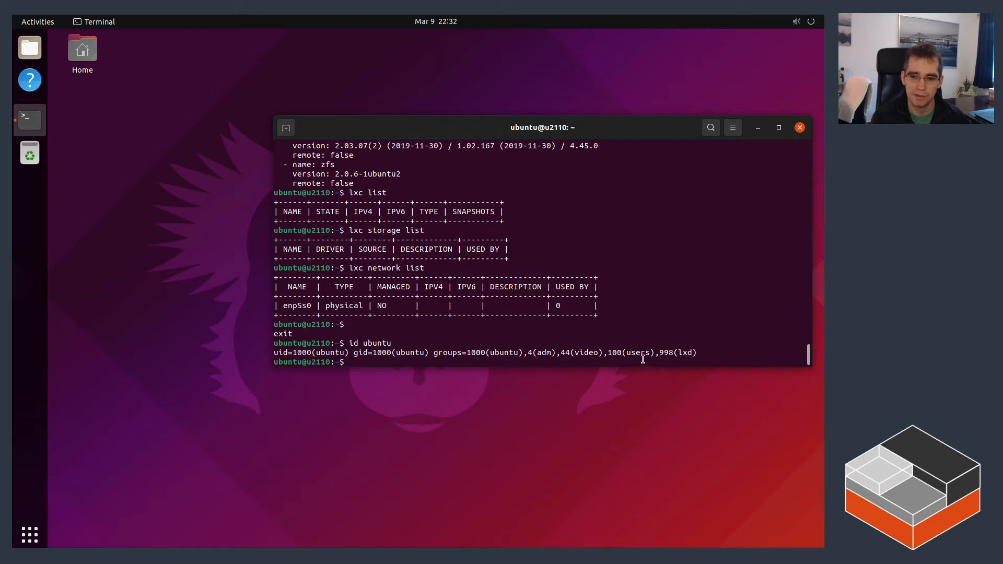
{"action": "double_click", "coordinate": [638, 353]}
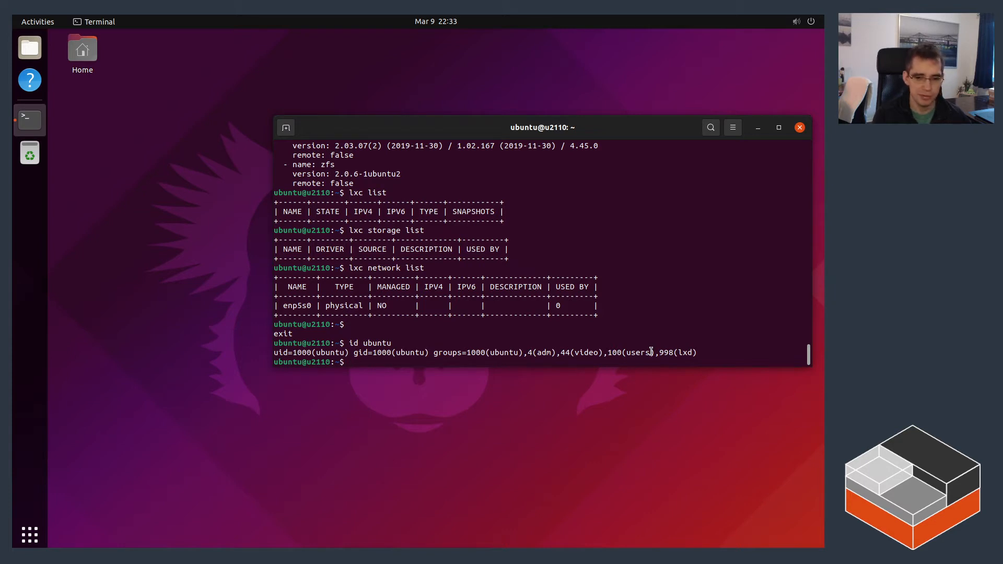
Step: Set the LXD snap option daemon.user.group=users with sudo snap set
{"action": "type", "text": "sudo snap"}
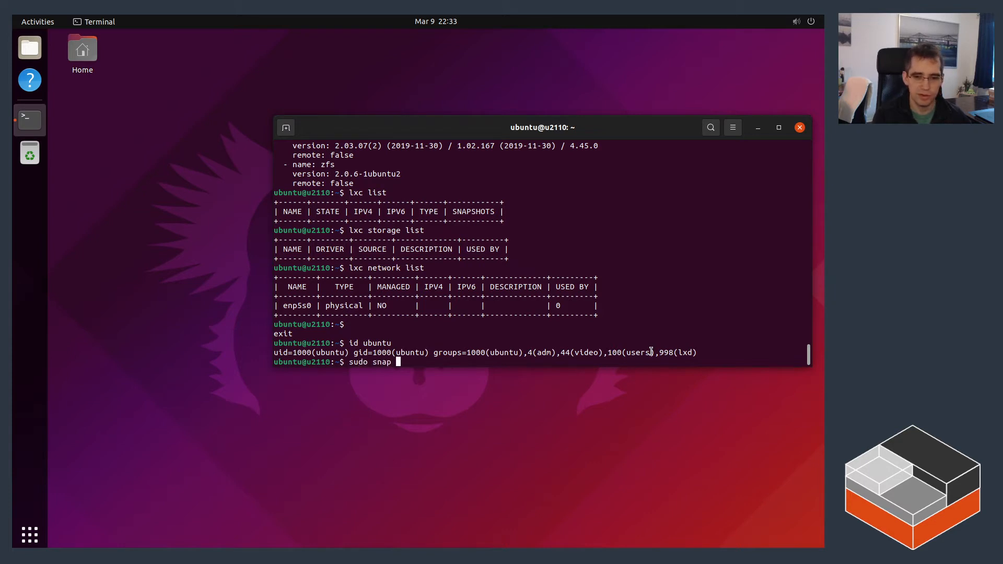
{"action": "type", "text": "set lxd daemon.user.gr"}
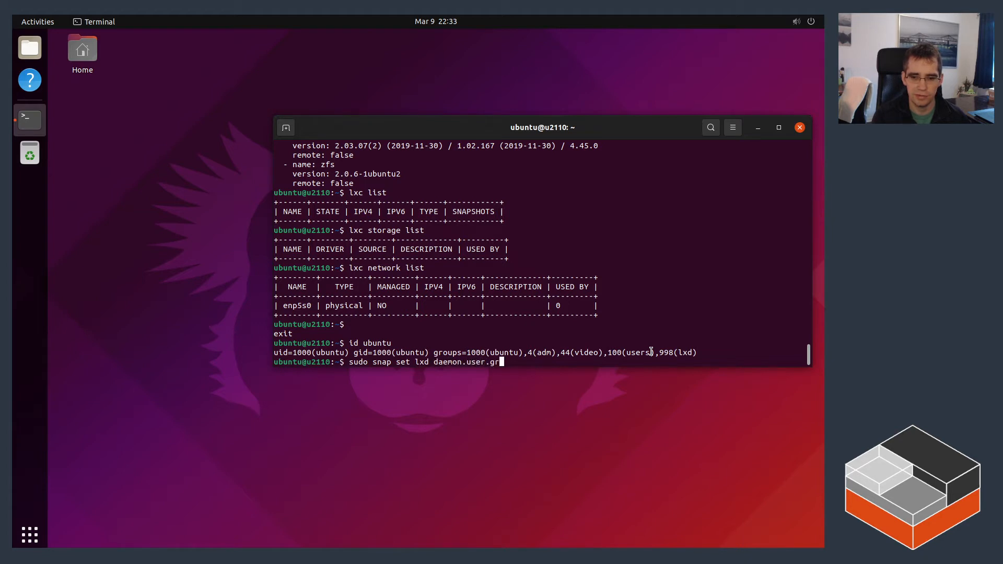
{"action": "type", "text": "oup"}
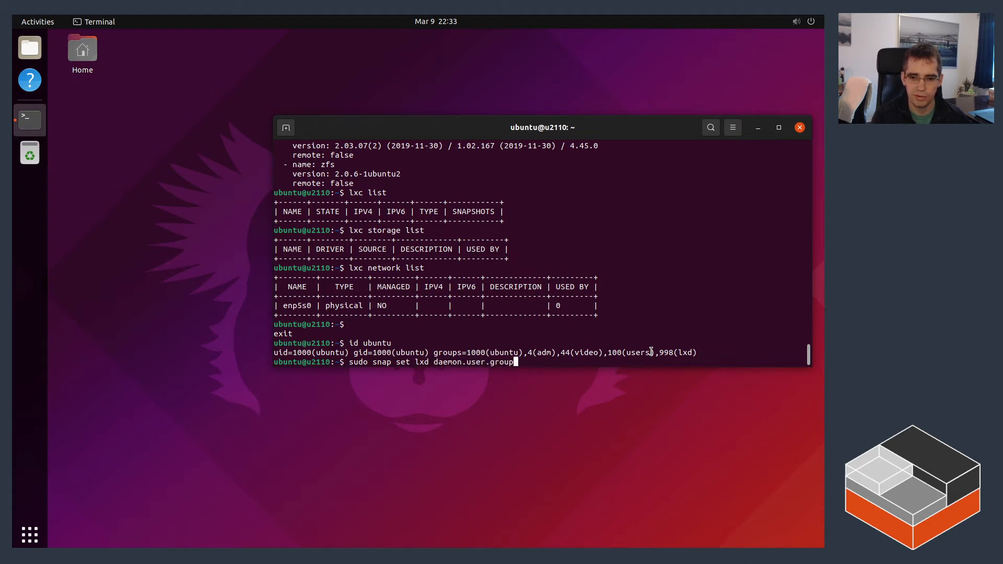
{"action": "type", "text": "=user"}
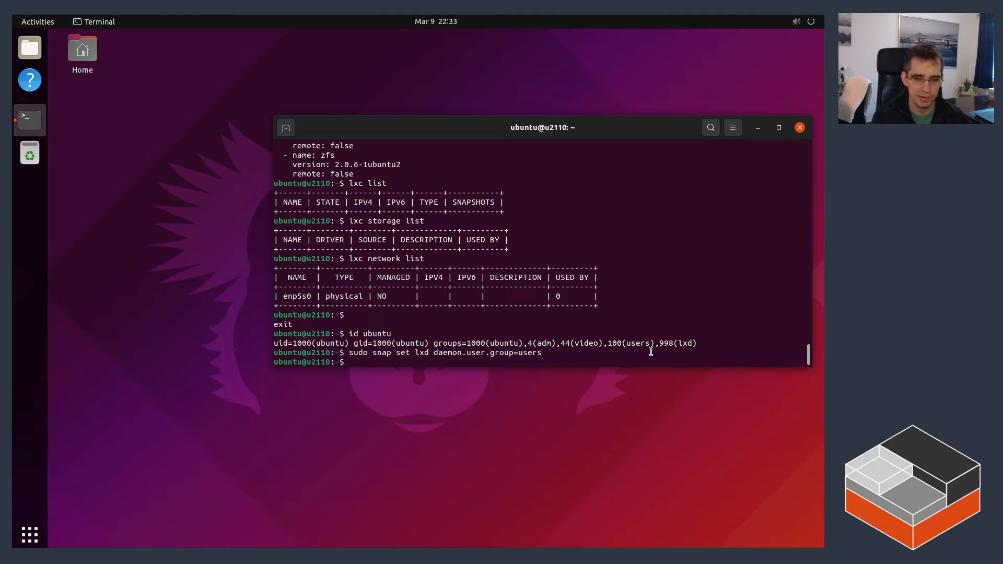
Step: As root, list ownership of the main LXD unix.socket and the lxd-user socket directory
{"action": "type", "text": "sudo -i"}
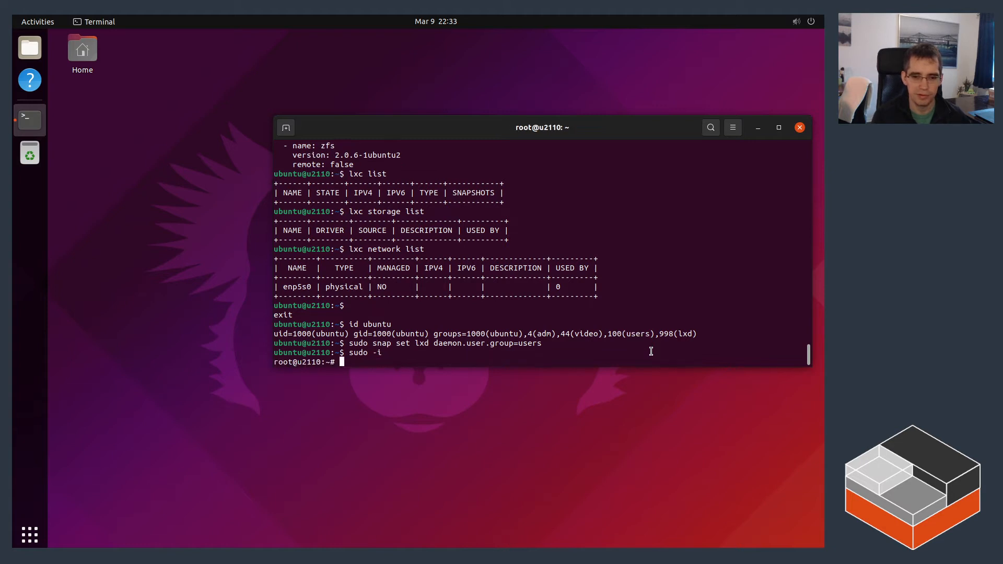
{"action": "type", "text": "ls -lh /var/snap/lxd"}
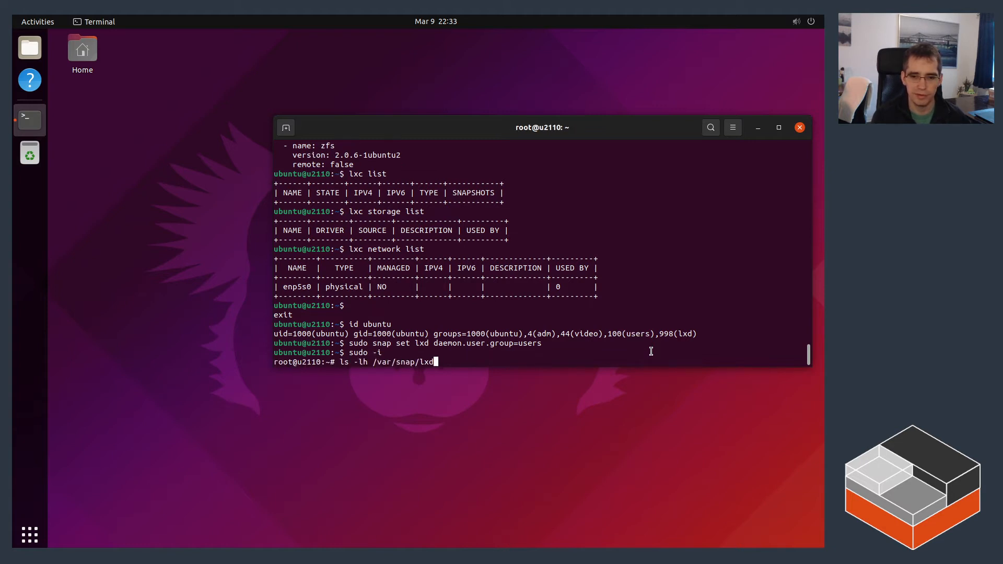
{"action": "type", "text": "/common/lxd/u"}
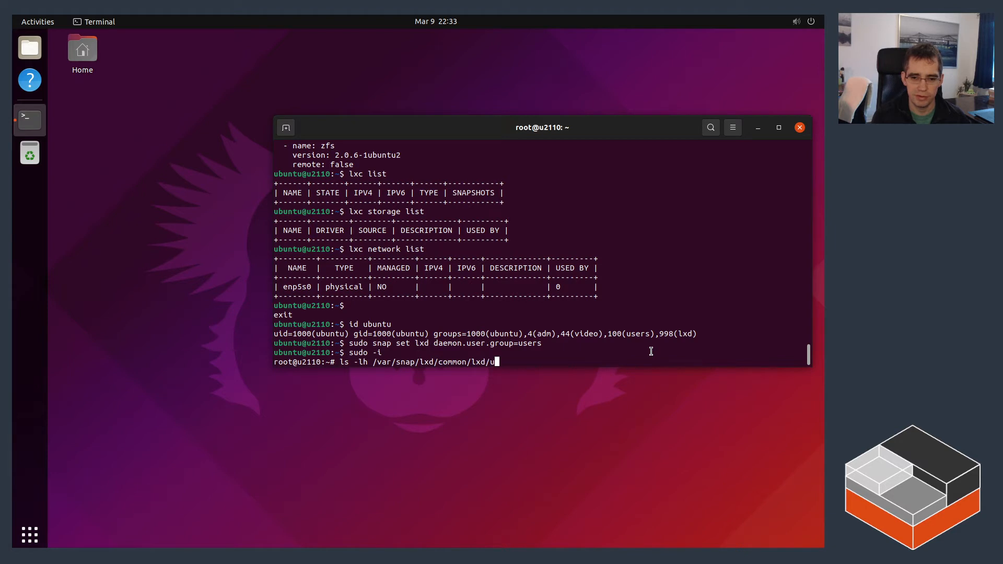
{"action": "key", "text": "Return"}
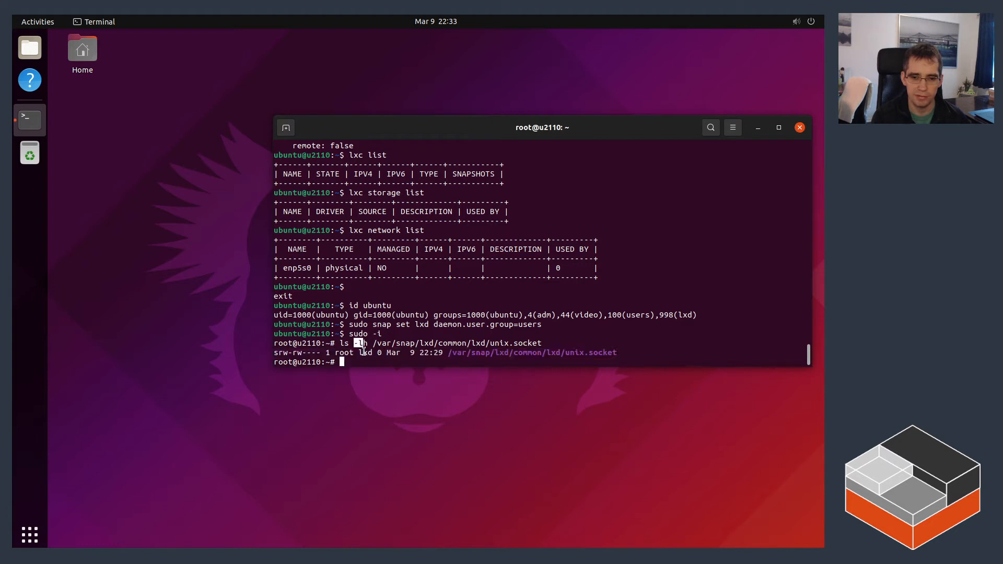
{"action": "type", "text": "ls -lh /var/snap/lxd/common/lxd/unix.socket"}
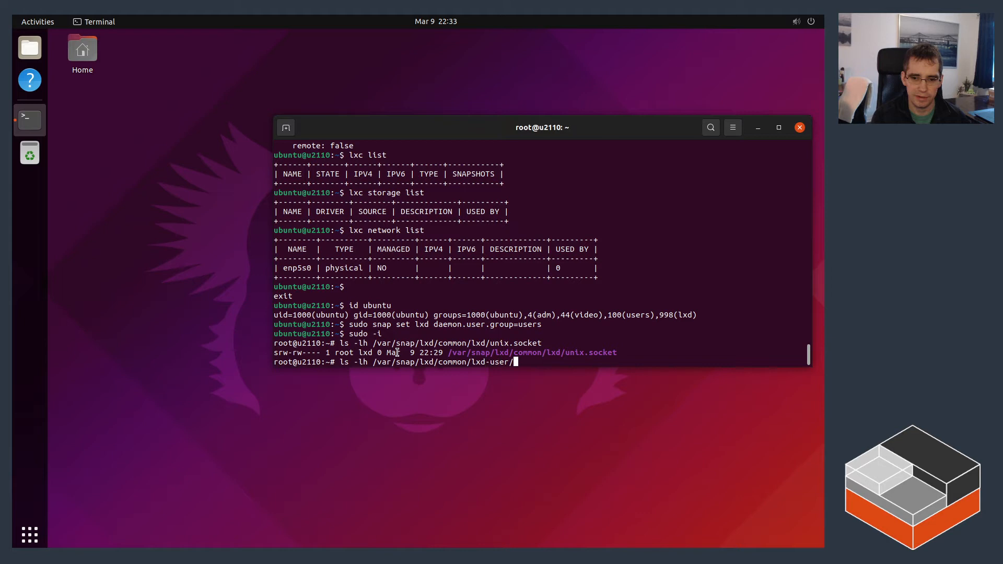
{"action": "key", "text": "Return"}
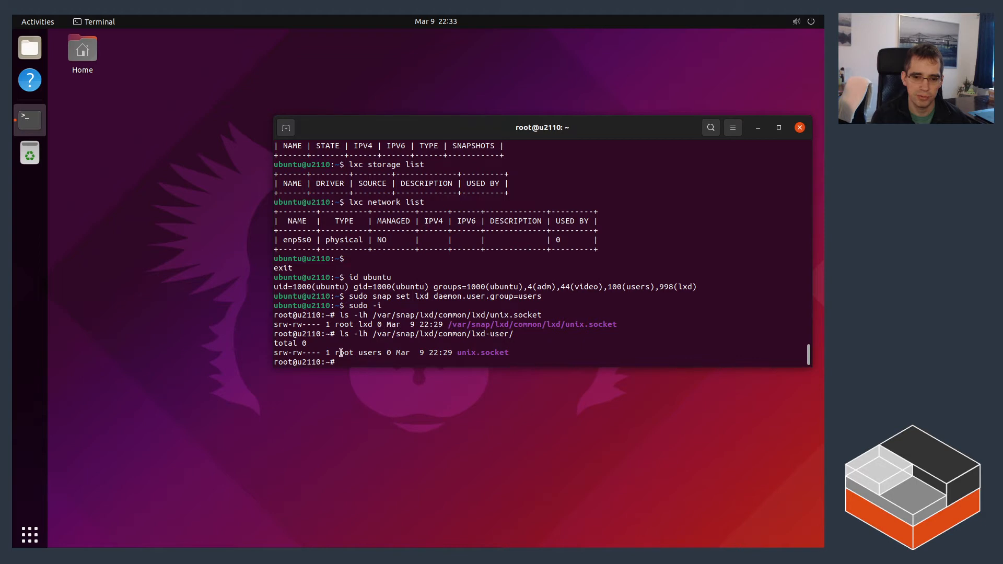
{"action": "double_click", "coordinate": [370, 354]}
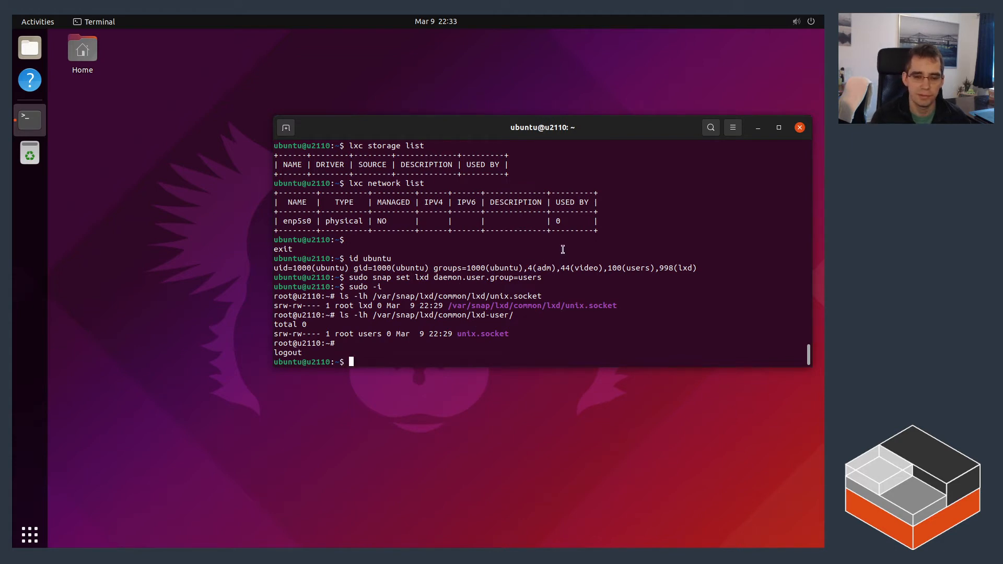
Step: Rejoin the lxd group and confirm no instances exist and only the default project is listed
{"action": "type", "text": "newgrp lxd"}
{"action": "type", "text": "lxc pr"}
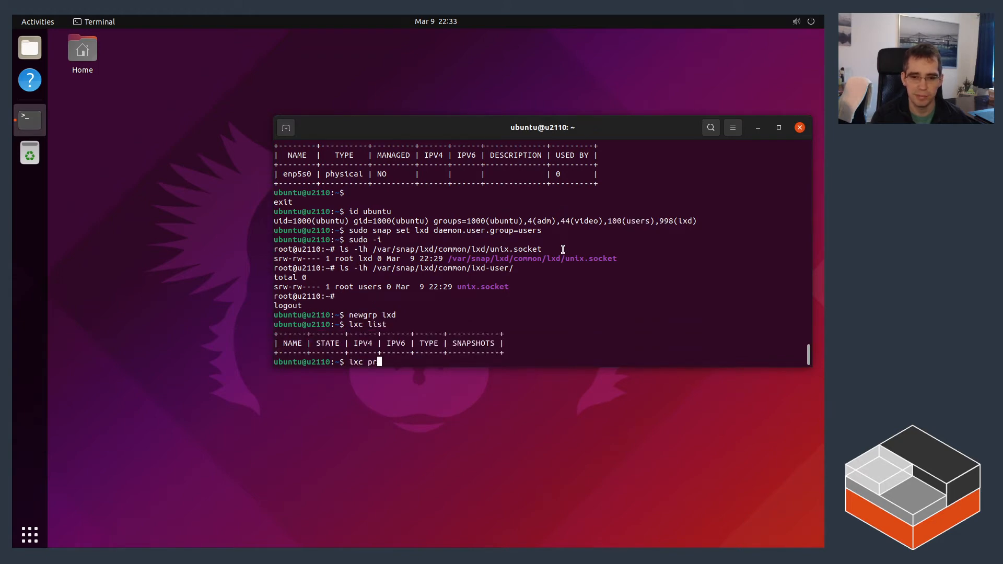
{"action": "type", "text": "oject list"}
{"action": "key", "text": "Return"}
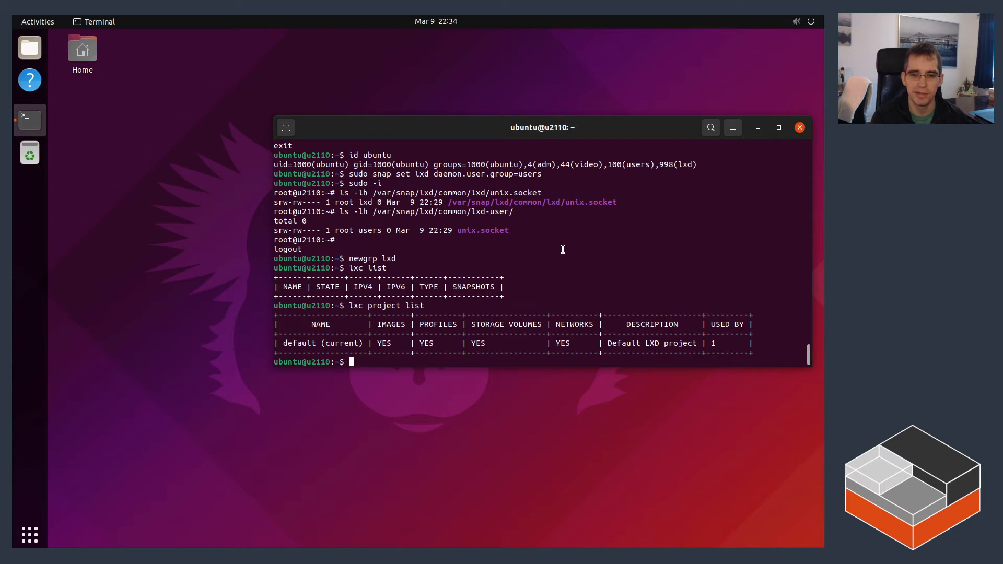
{"action": "mouse_move", "coordinate": [284, 268]}
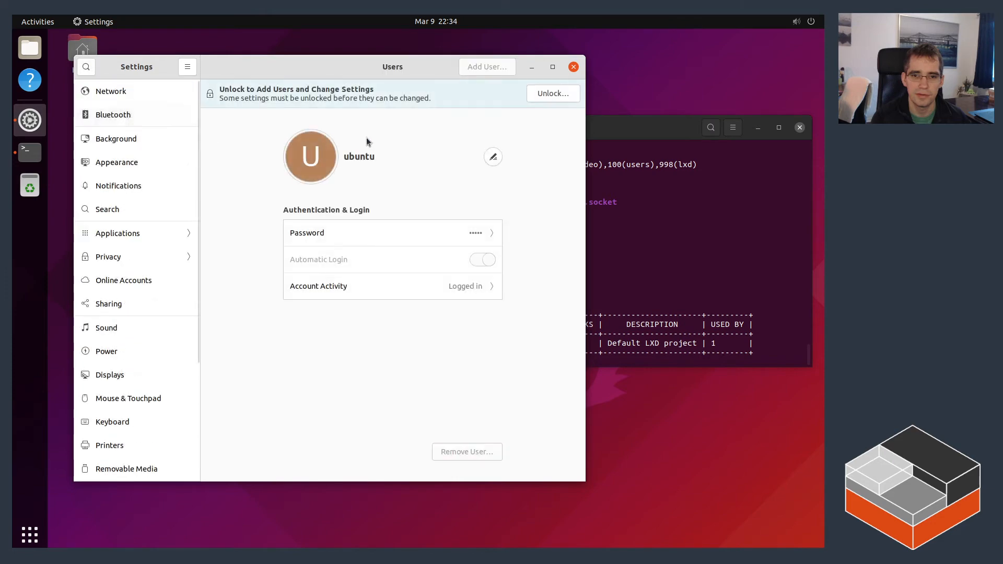
Step: Create the standard user foo with a password set now
{"action": "left_click", "coordinate": [553, 94]}
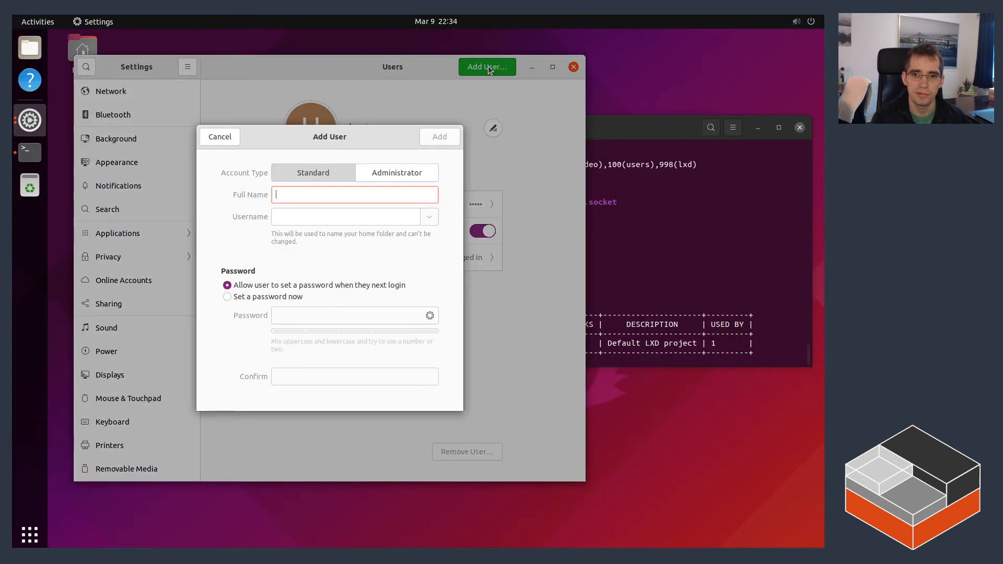
{"action": "type", "text": "foo"}
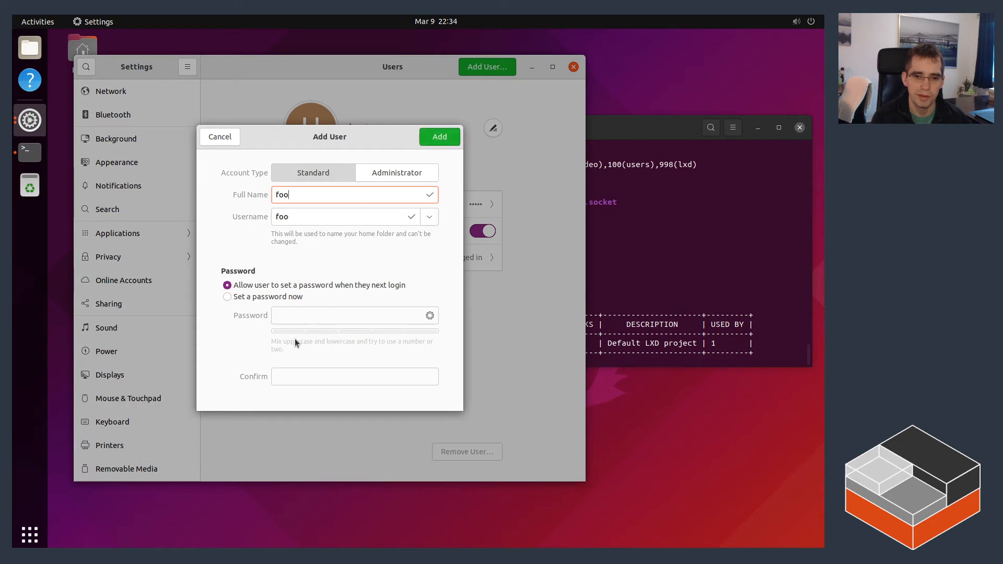
{"action": "left_click", "coordinate": [227, 296]}
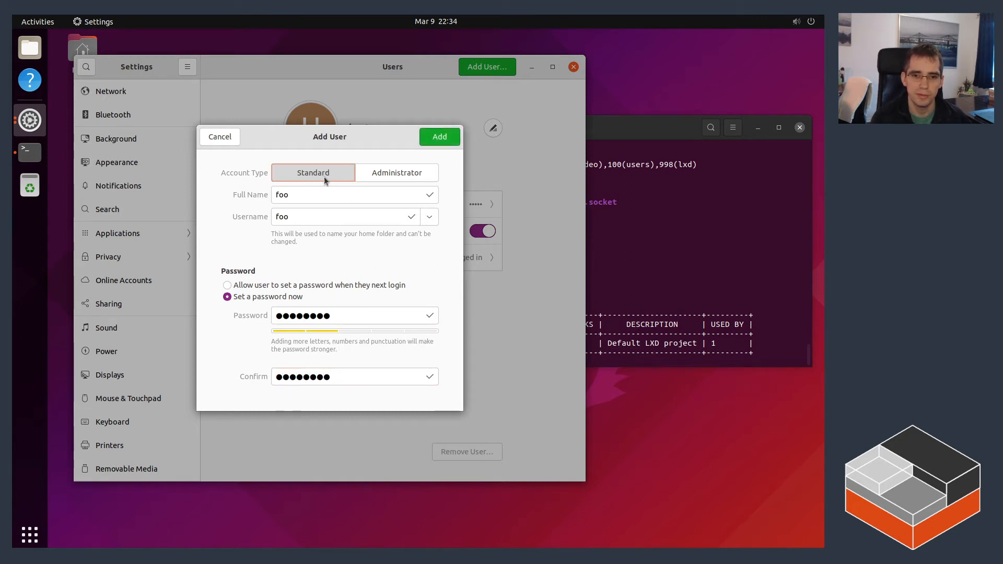
{"action": "left_click", "coordinate": [439, 136]}
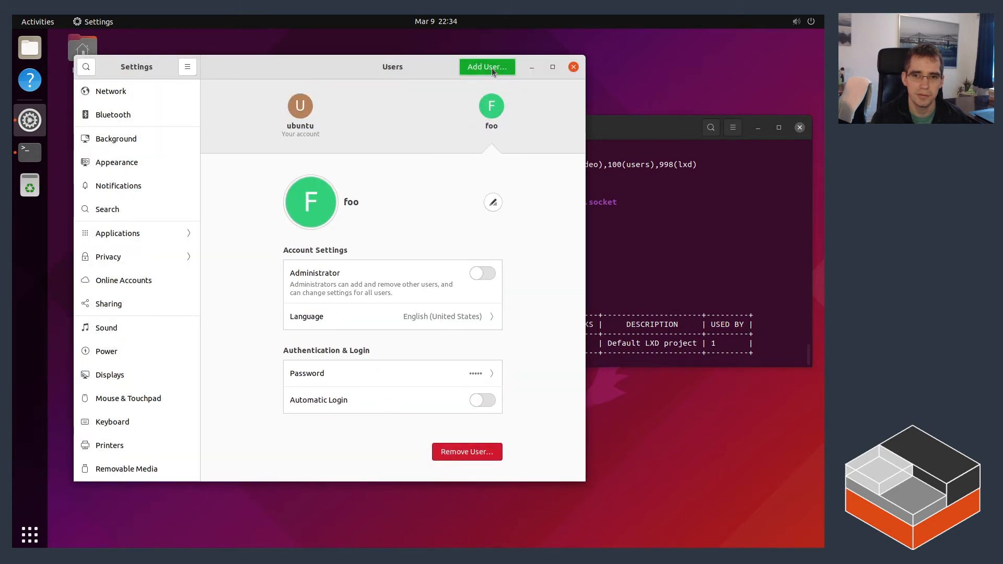
Step: Create the standard user bar with a password set now
{"action": "left_click", "coordinate": [487, 67]}
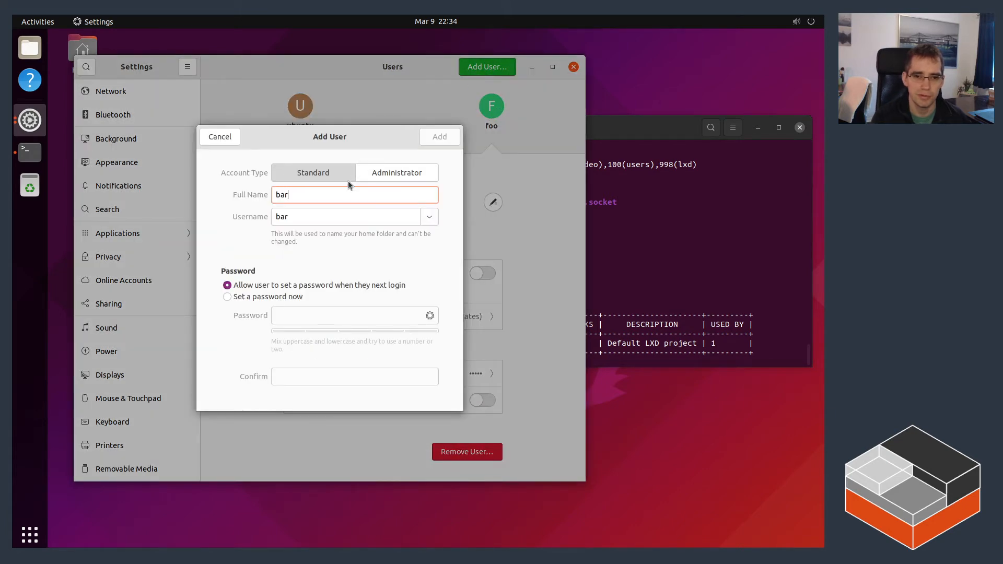
{"action": "left_click", "coordinate": [227, 296]}
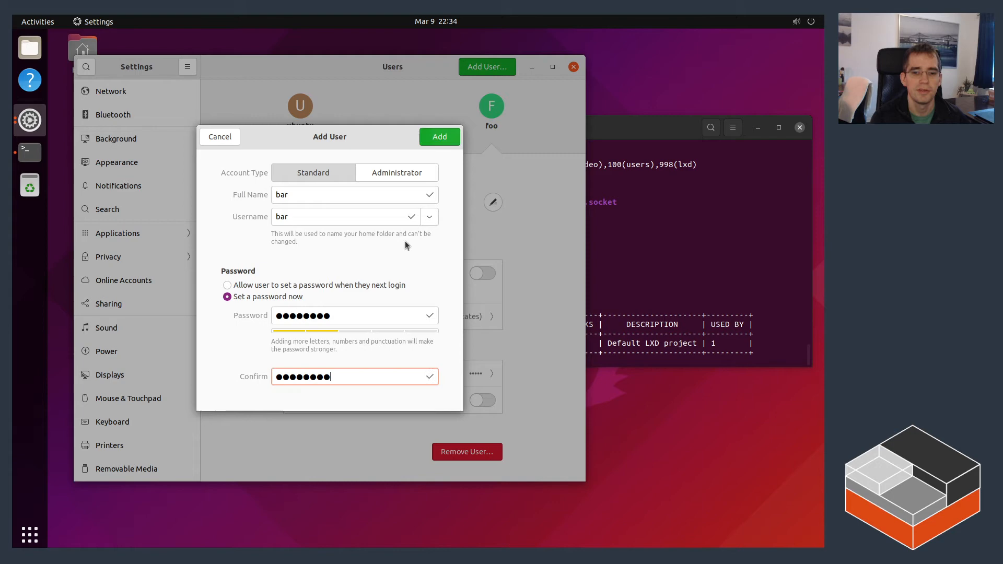
{"action": "left_click", "coordinate": [439, 137]}
{"action": "type", "text": "id bar"}
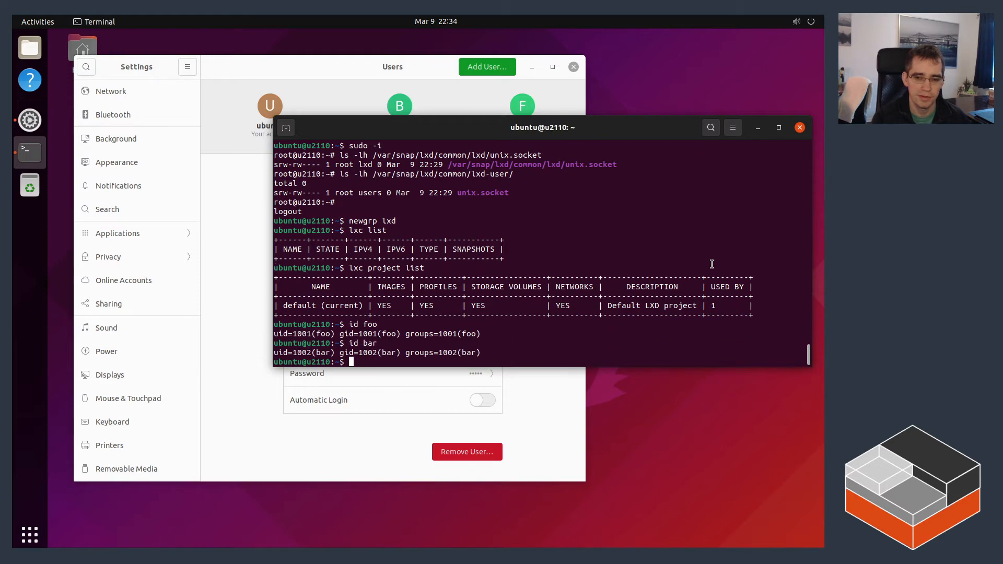
Step: Add foo and bar to the users group with adduser and verify their memberships with id
{"action": "type", "text": "sudo"}
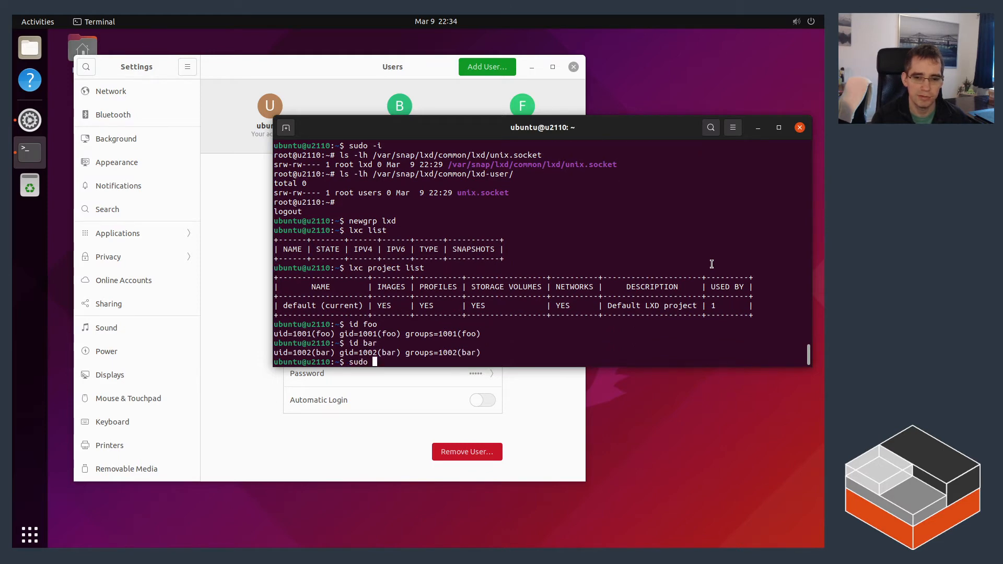
{"action": "type", "text": "adduser foo users"}
{"action": "type", "text": "id bar"}
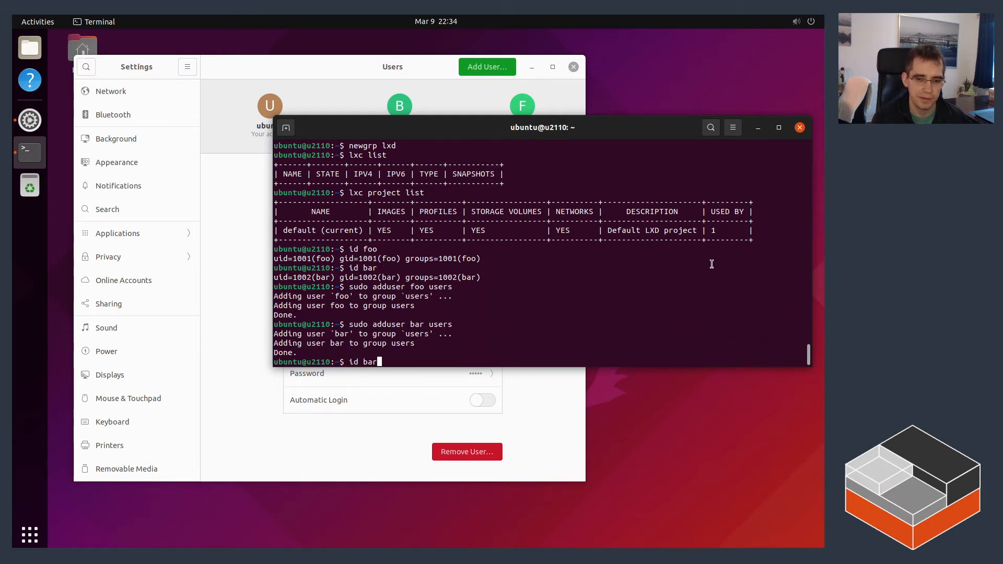
{"action": "key", "text": "Return"}
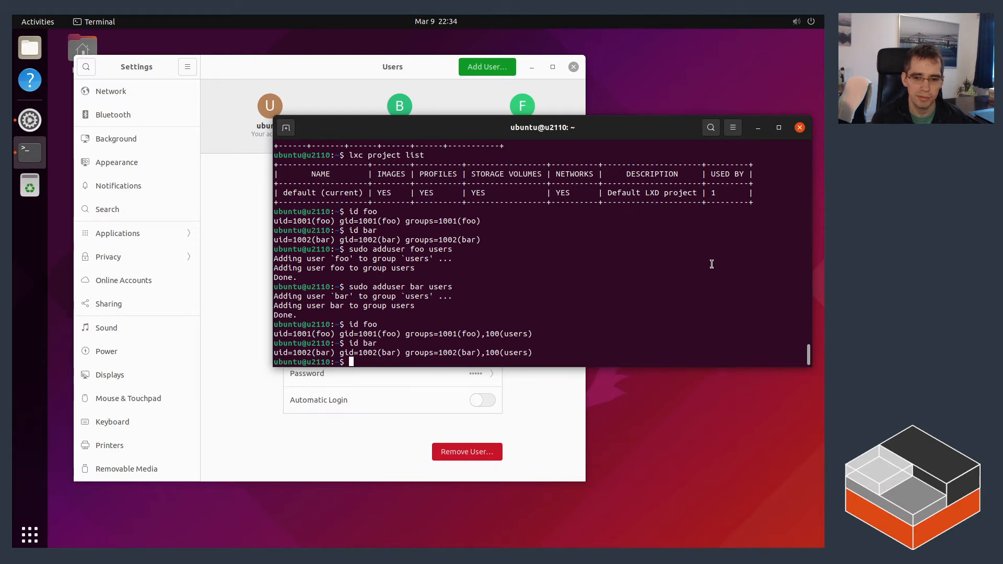
{"action": "mouse_move", "coordinate": [767, 176]}
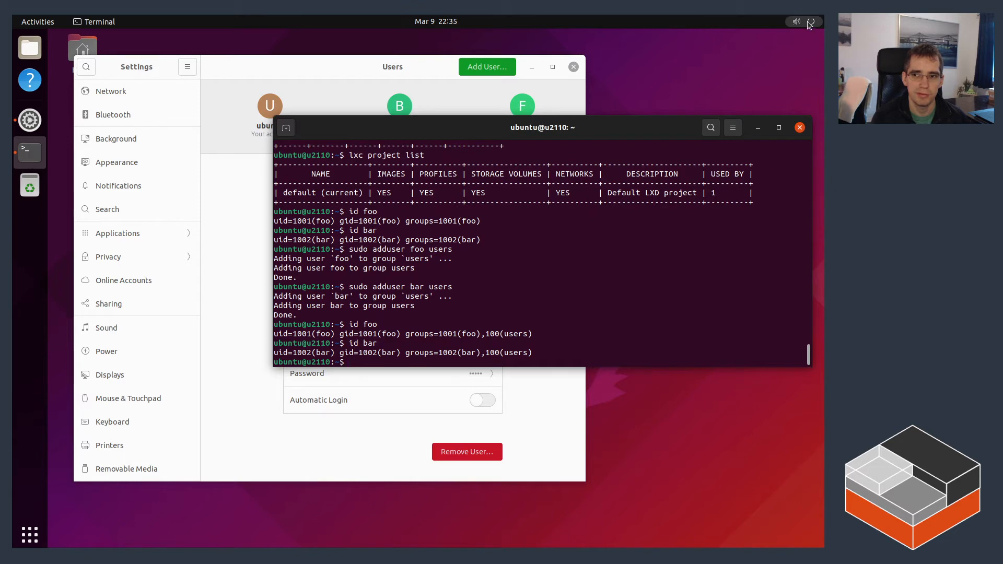
Step: Switch user to foo, log in, and advance through the Welcome to Ubuntu pages
{"action": "left_click", "coordinate": [811, 21]}
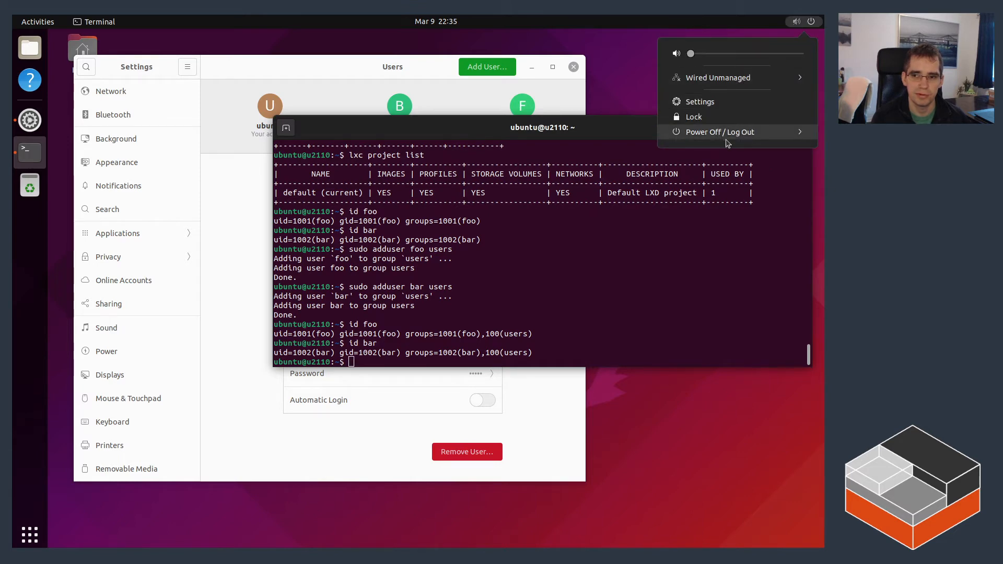
{"action": "left_click", "coordinate": [720, 132]}
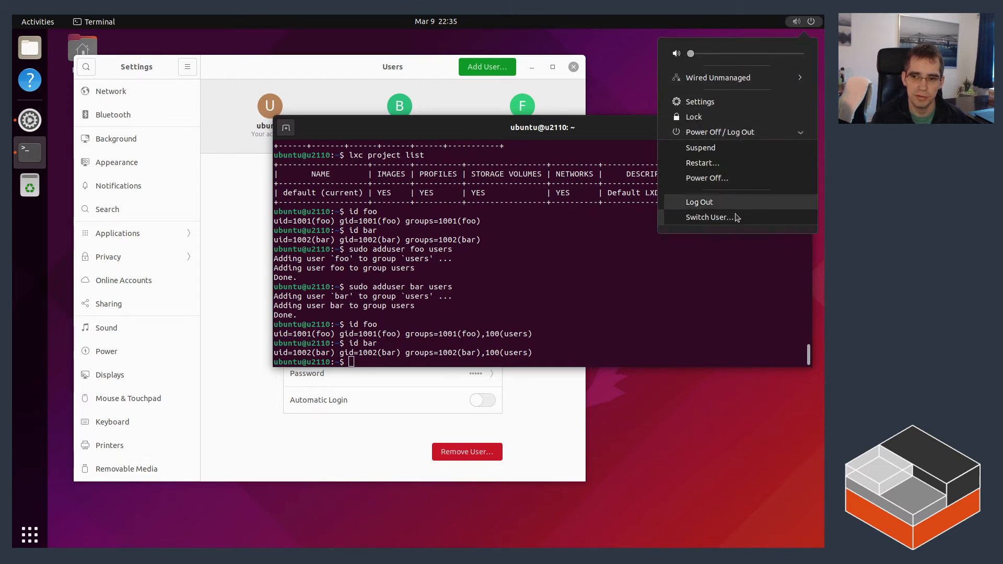
{"action": "left_click", "coordinate": [700, 202]}
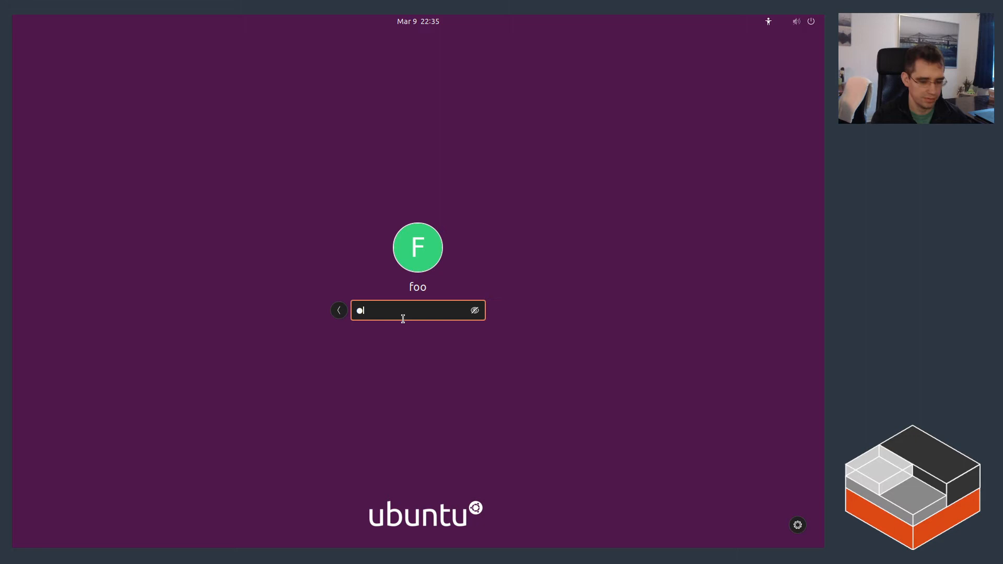
{"action": "key", "text": "Return"}
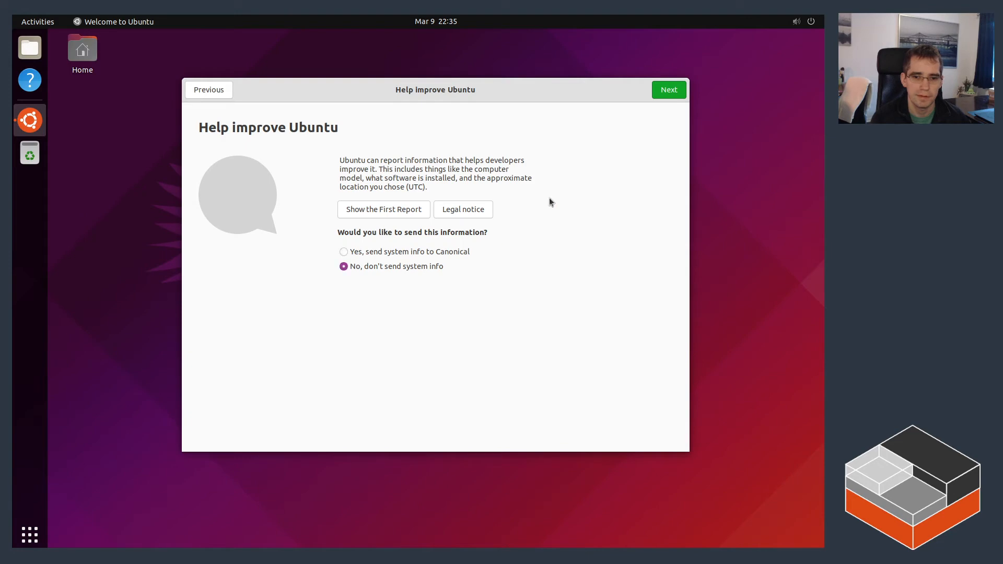
{"action": "left_click", "coordinate": [668, 89]}
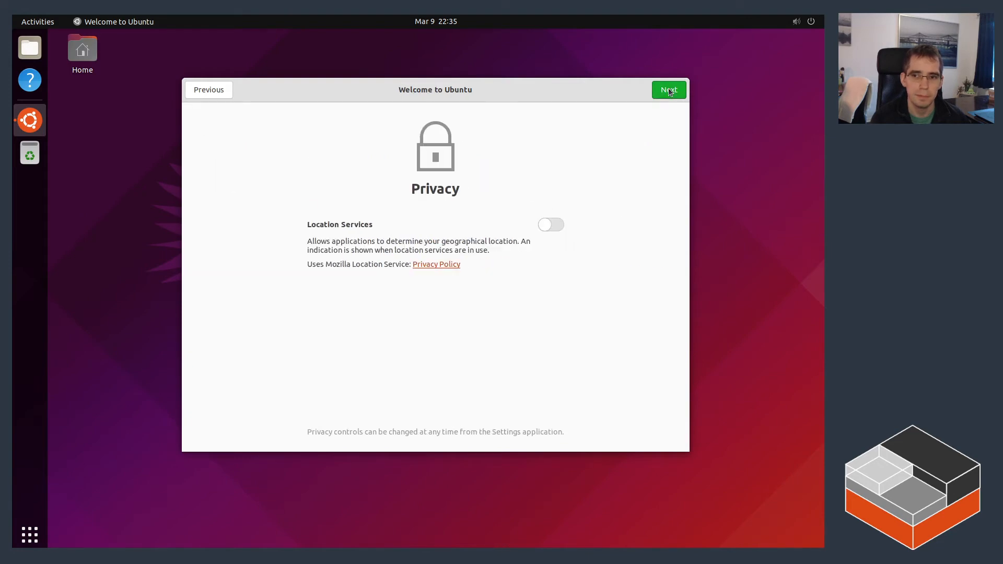
{"action": "left_click", "coordinate": [669, 90]}
{"action": "type", "text": "t"}
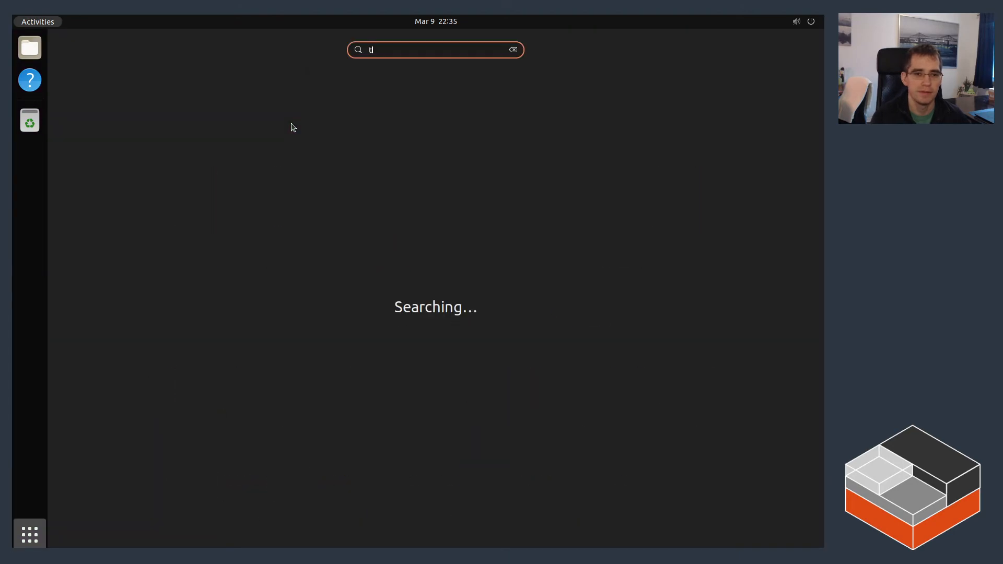
Step: Launch a terminal as foo and confirm lxc list is empty and only project user-1001 is available
{"action": "type", "text": "erl"}
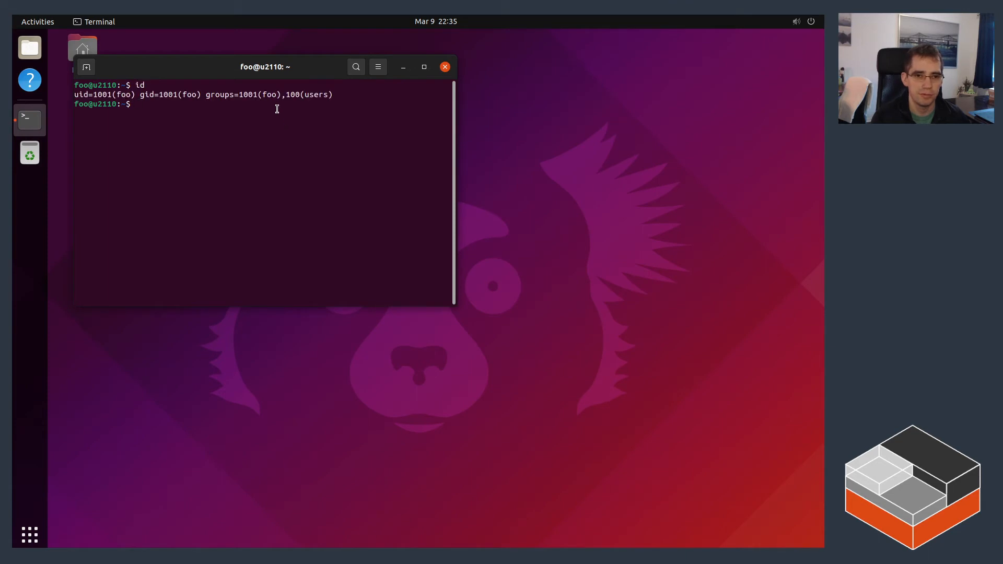
{"action": "left_click_drag", "start_coordinate": [263, 66], "coordinate": [403, 99]}
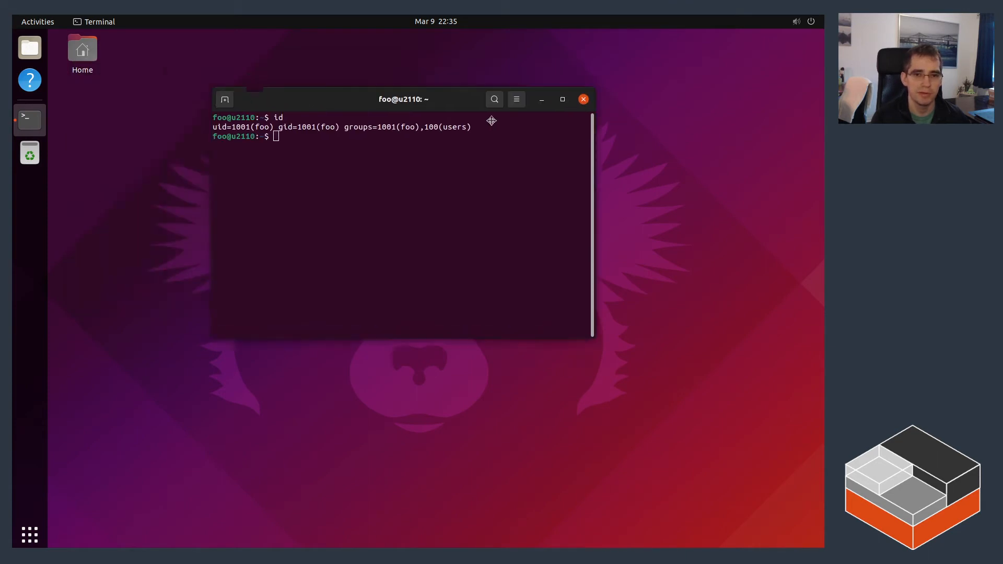
{"action": "type", "text": "lxc list"}
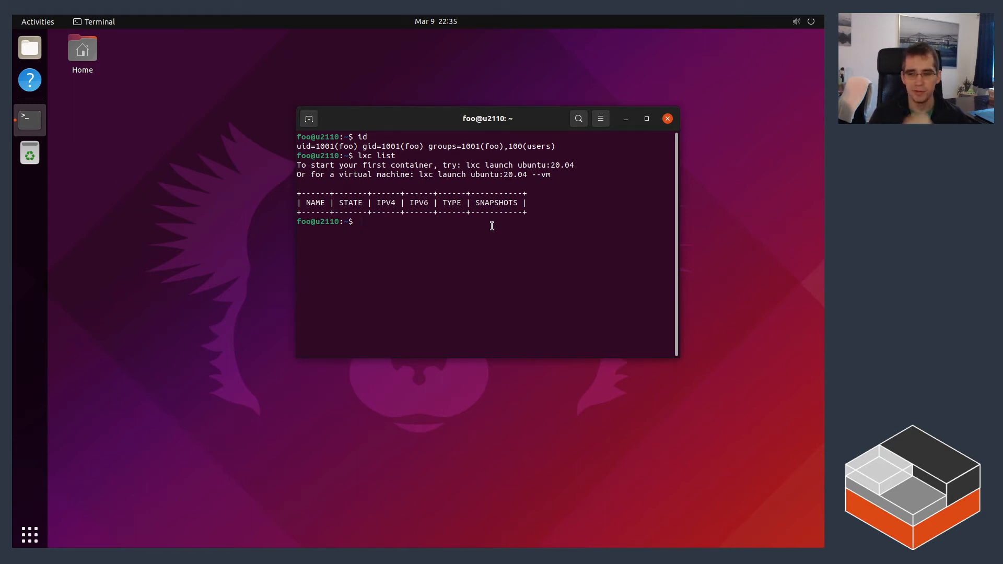
{"action": "type", "text": "lxc project list"}
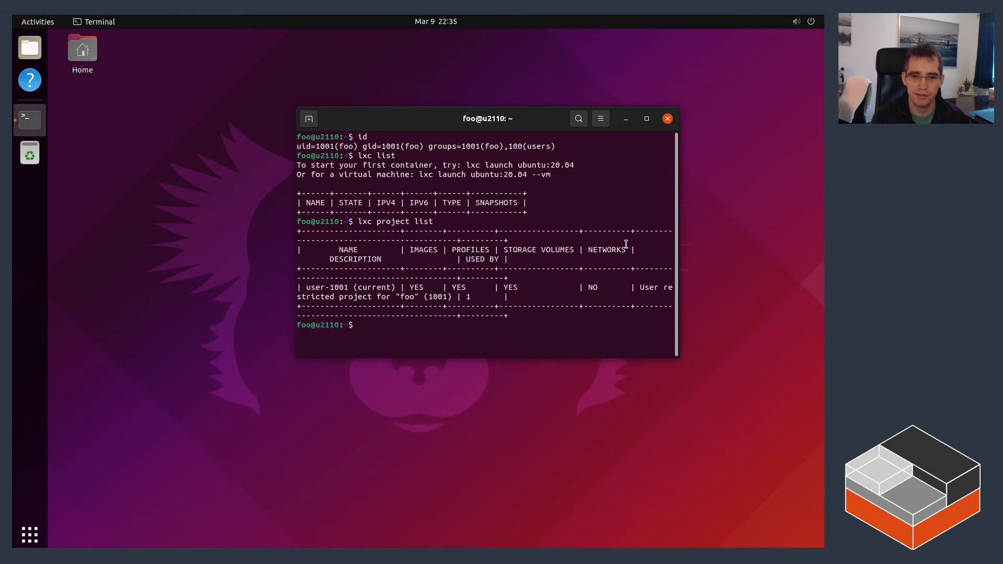
{"action": "left_click_drag", "start_coordinate": [488, 118], "coordinate": [208, 69]}
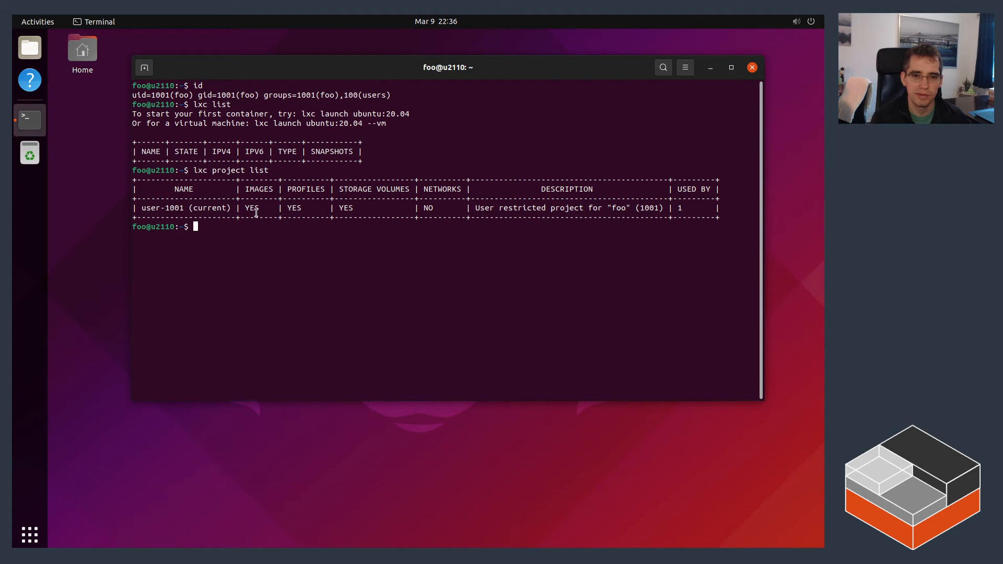
{"action": "mouse_move", "coordinate": [339, 212]}
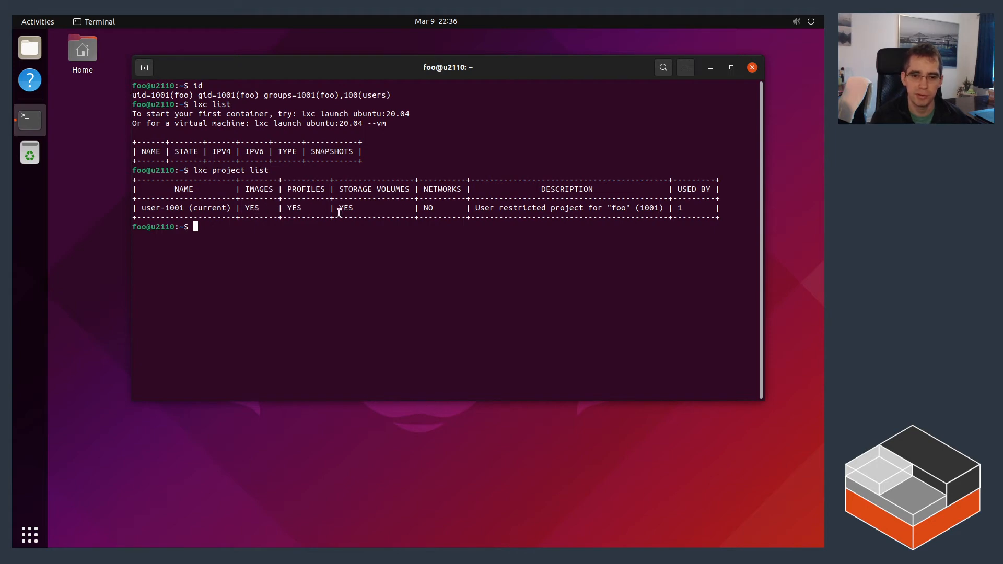
{"action": "mouse_move", "coordinate": [544, 210]}
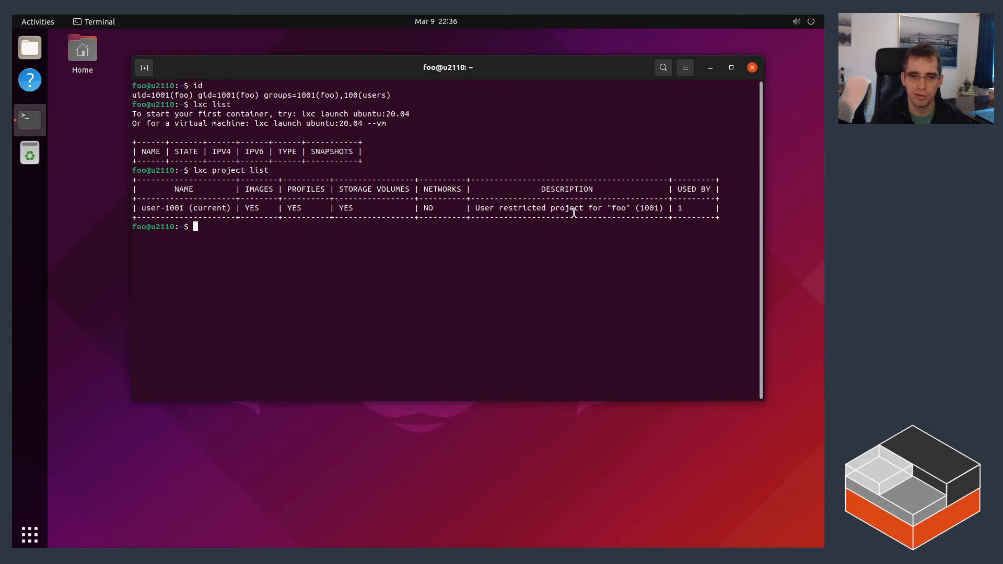
Step: Show project user-1001 and highlight its /home/foo disk restriction and idmap 1001
{"action": "type", "text": "lxc project show"}
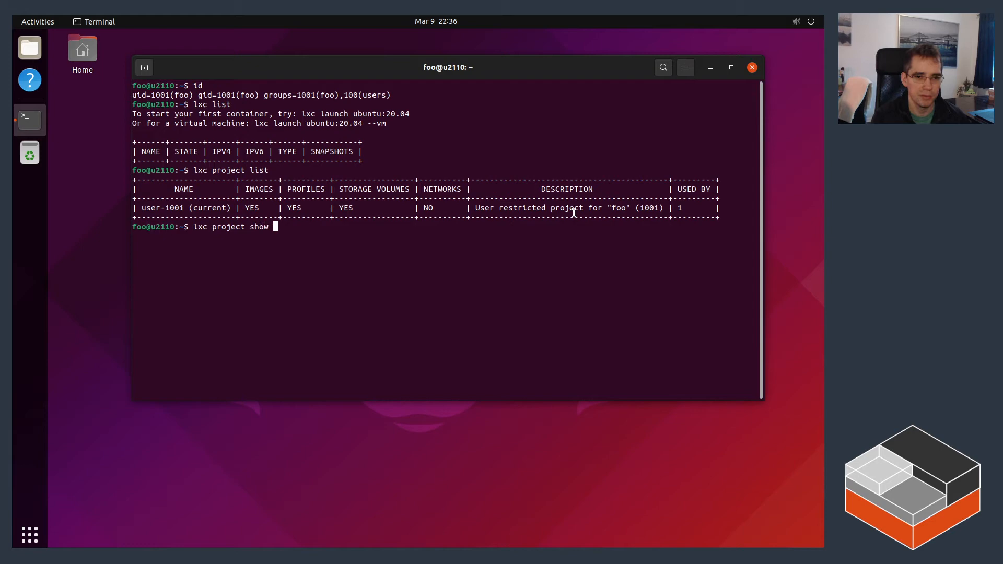
{"action": "type", "text": "user-1001"}
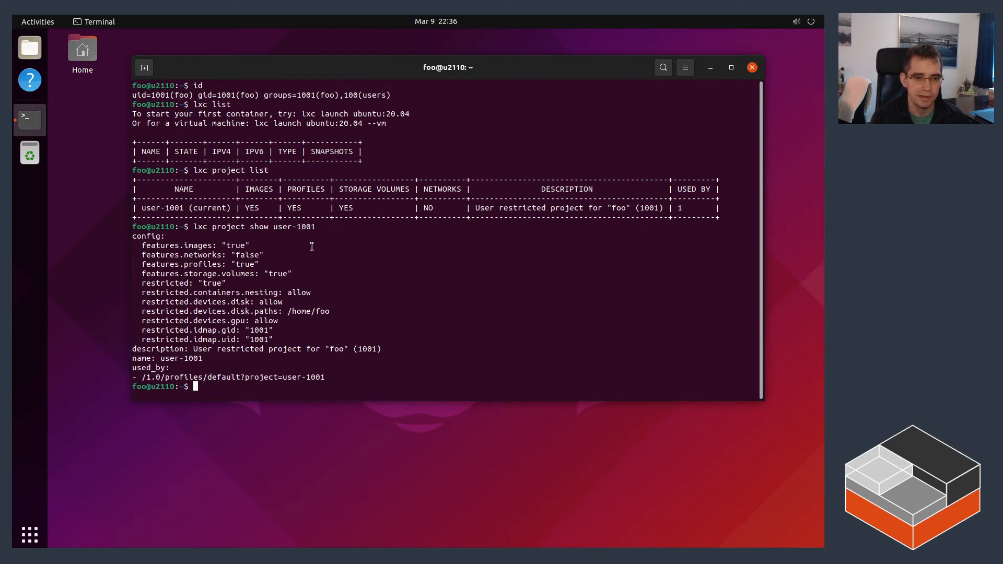
{"action": "double_click", "coordinate": [201, 274]}
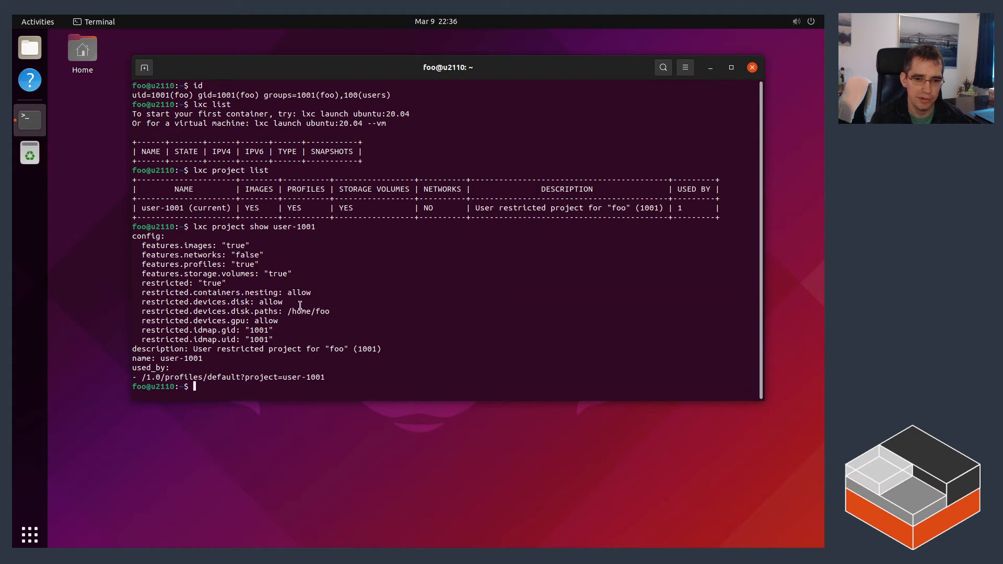
{"action": "double_click", "coordinate": [211, 301]}
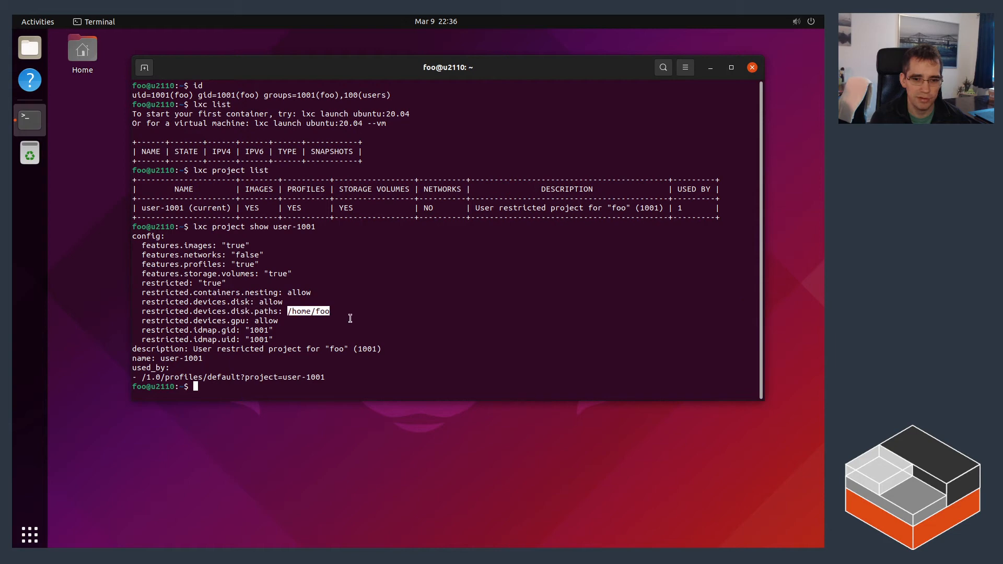
{"action": "mouse_move", "coordinate": [349, 317]}
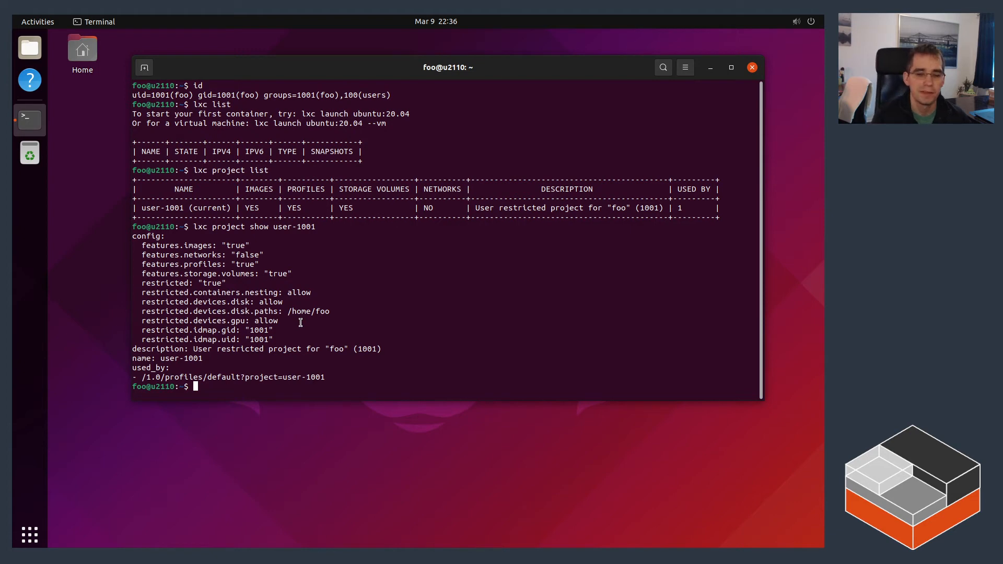
{"action": "mouse_move", "coordinate": [281, 334]}
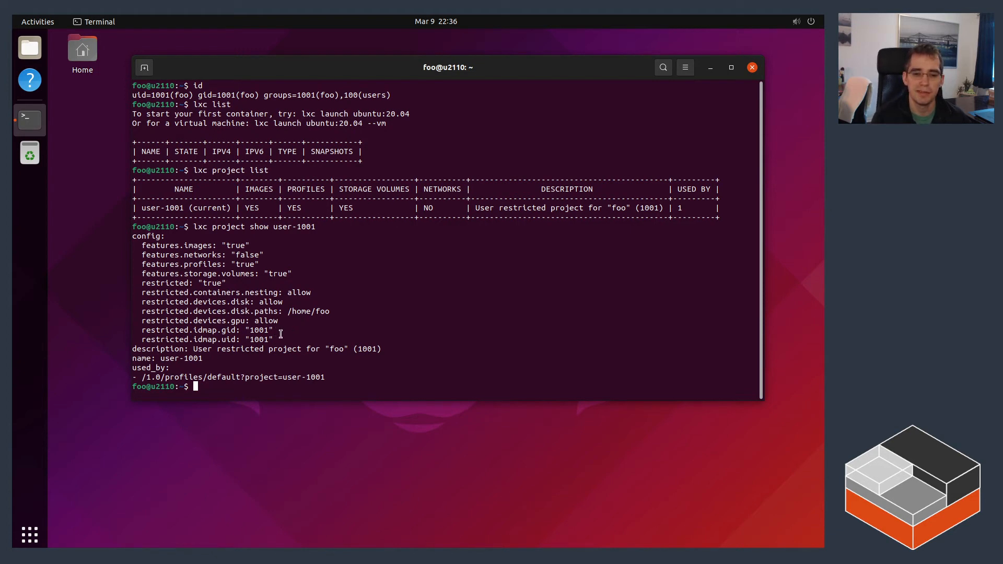
{"action": "mouse_move", "coordinate": [260, 340]}
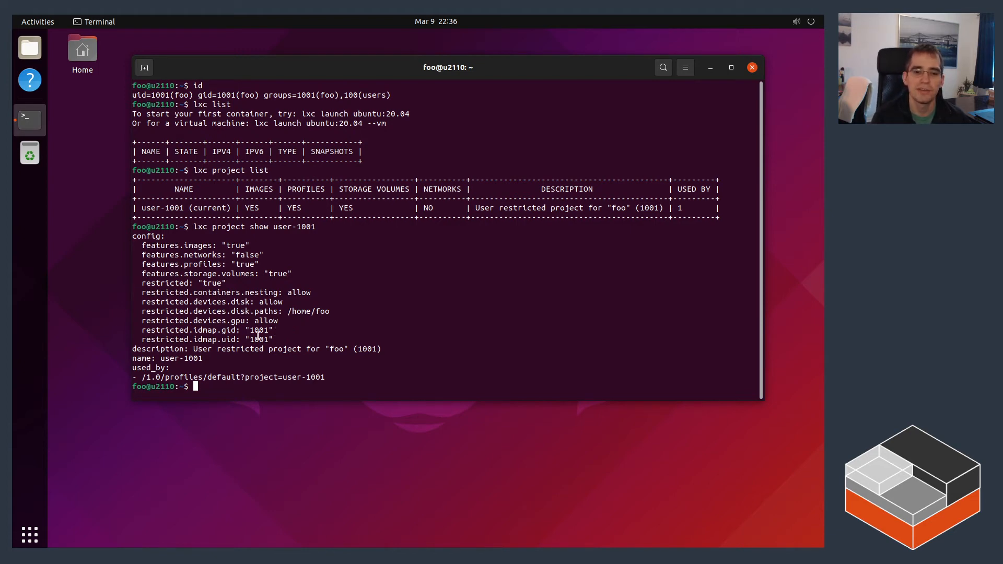
{"action": "double_click", "coordinate": [258, 339]}
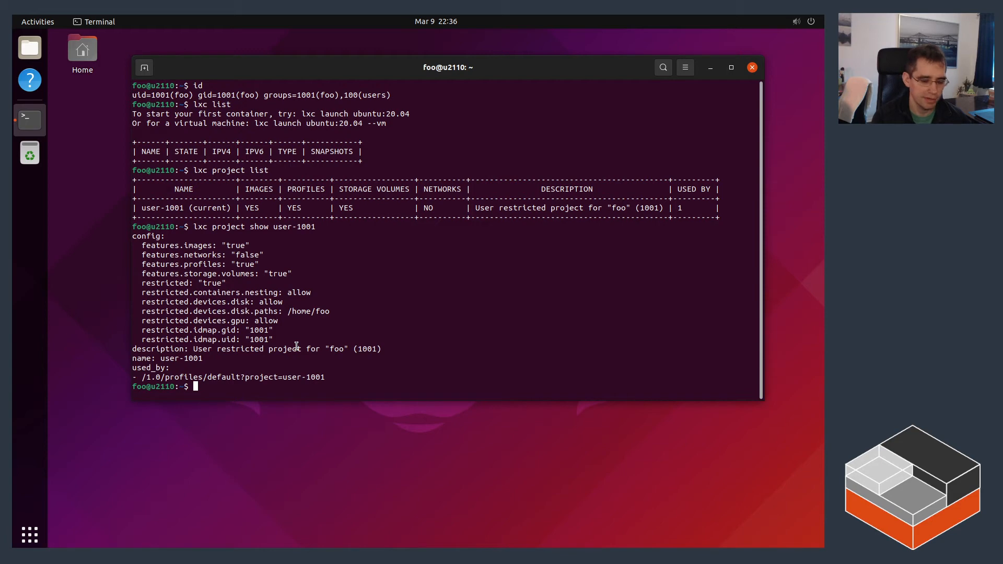
Step: Show the default profile with idmap 1001, lxdbr0 nic and root disk, highlighting lxdbr0
{"action": "type", "text": "lxc profile show de"}
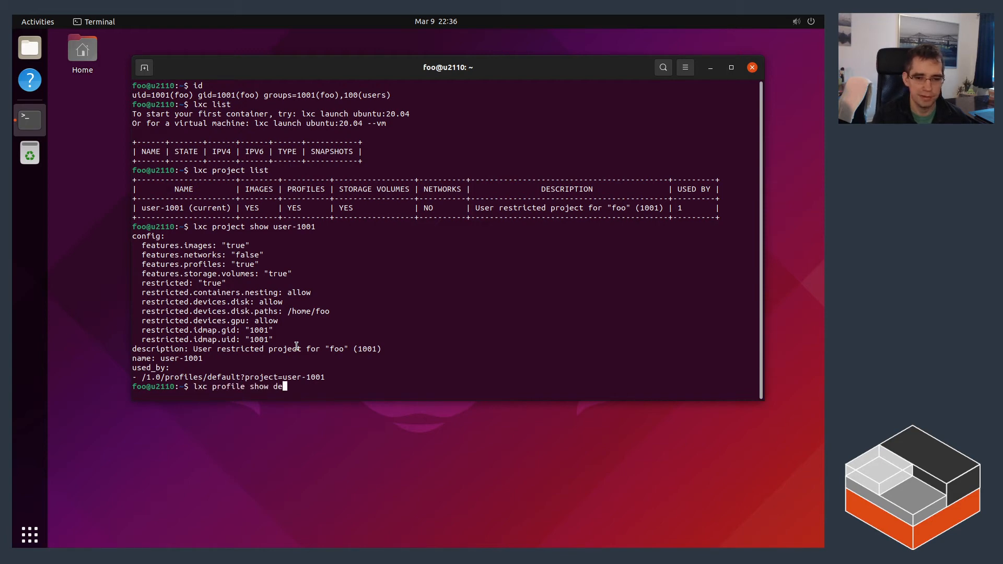
{"action": "key", "text": "Return"}
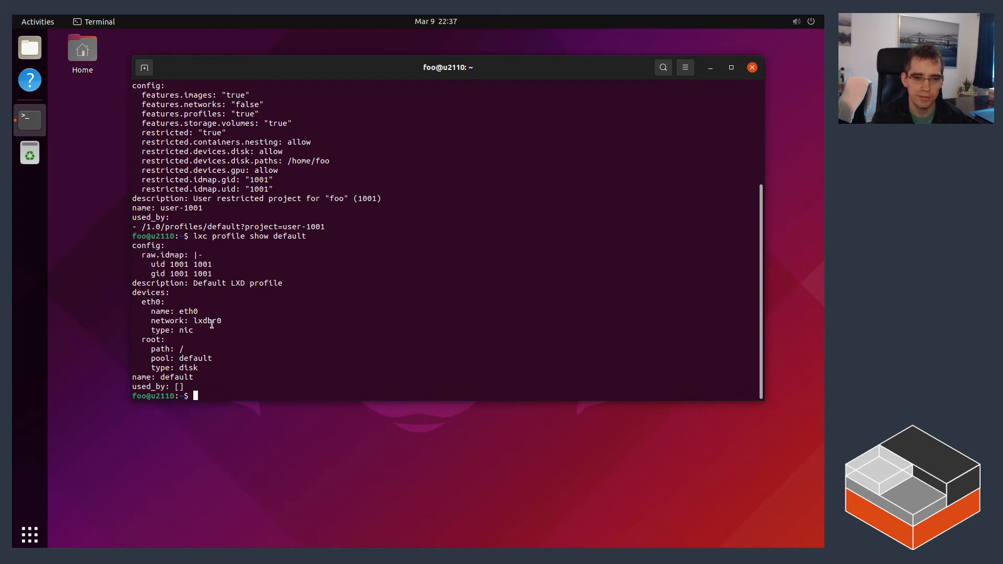
{"action": "double_click", "coordinate": [207, 321]}
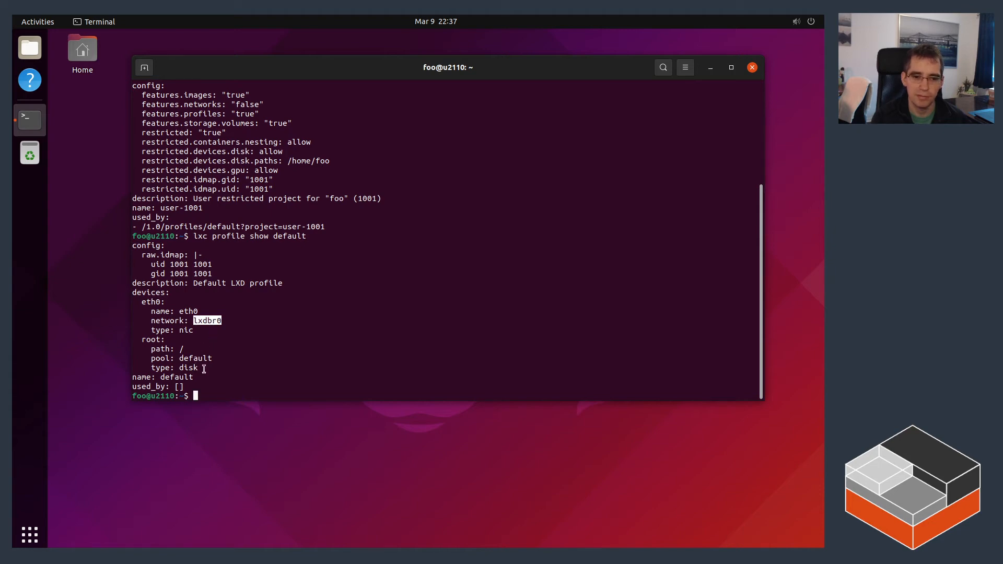
{"action": "type", "text": "lxc storage list"}
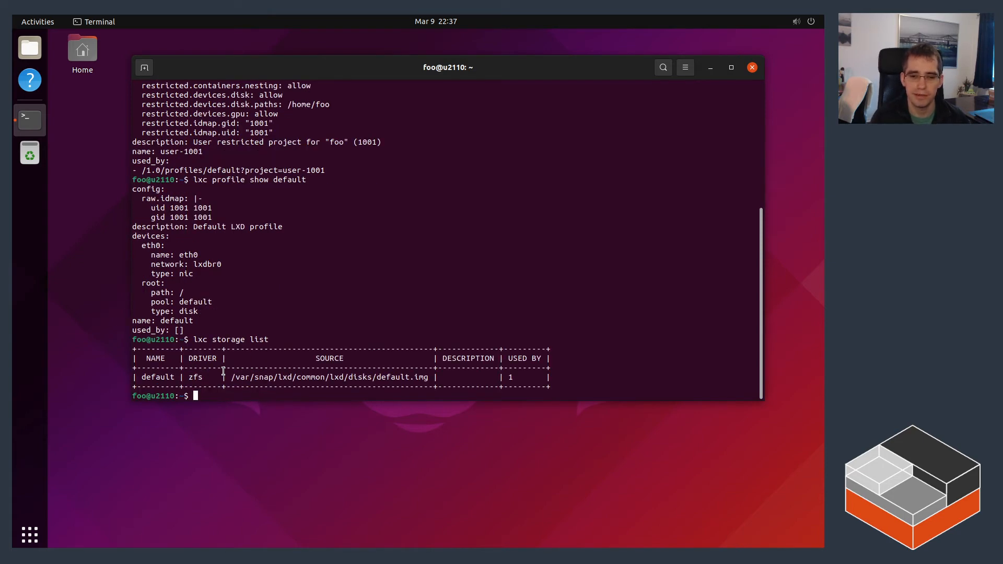
Step: List foo's storage pools and networks, showing managed bridge lxdbr0 with IPv4 and IPv6 subnets
{"action": "type", "text": "lxc storage list"}
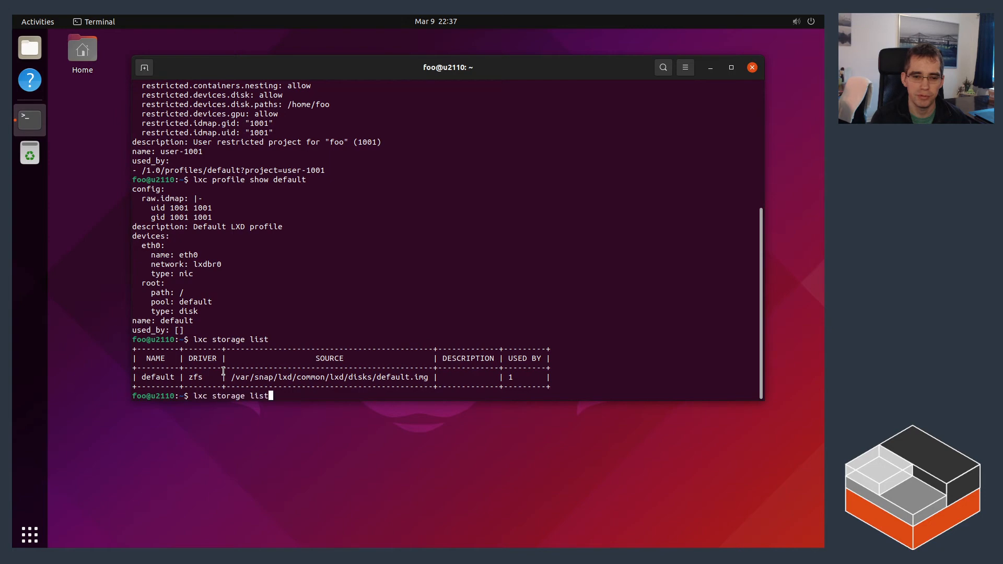
{"action": "type", "text": "lxc network"}
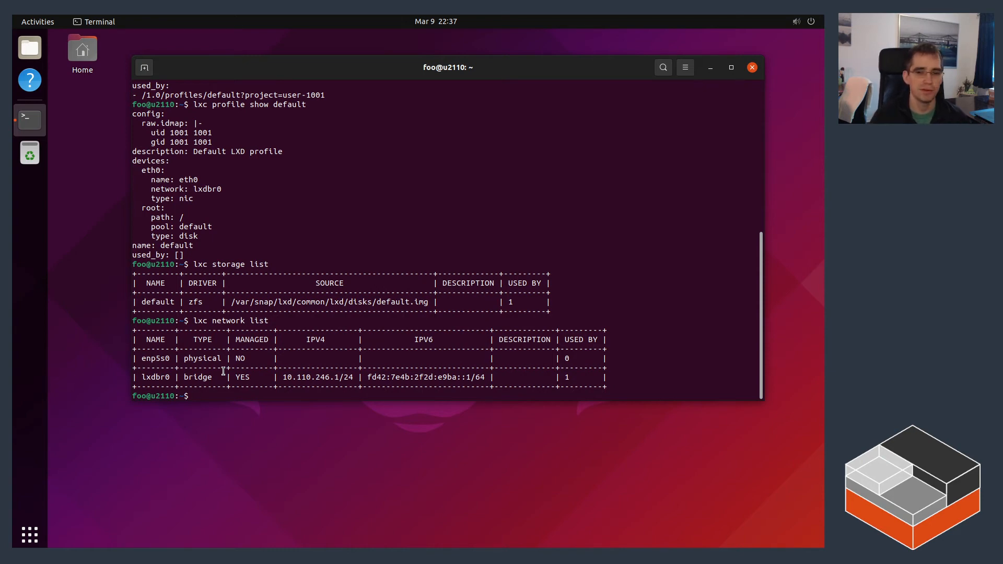
{"action": "type", "text": "lxc launch images:ubuntu"}
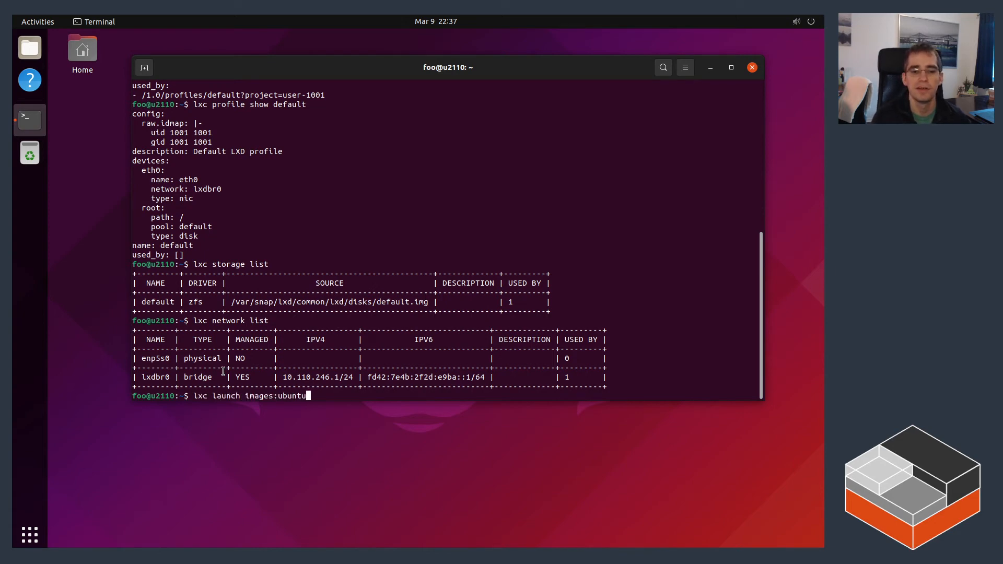
Step: Launch images:ubuntu/20.04 as u1, list it with its addresses, exec into it, then start switching user
{"action": "type", "text": ":20.04 u1"}
{"action": "type", "text": "lxc list"}
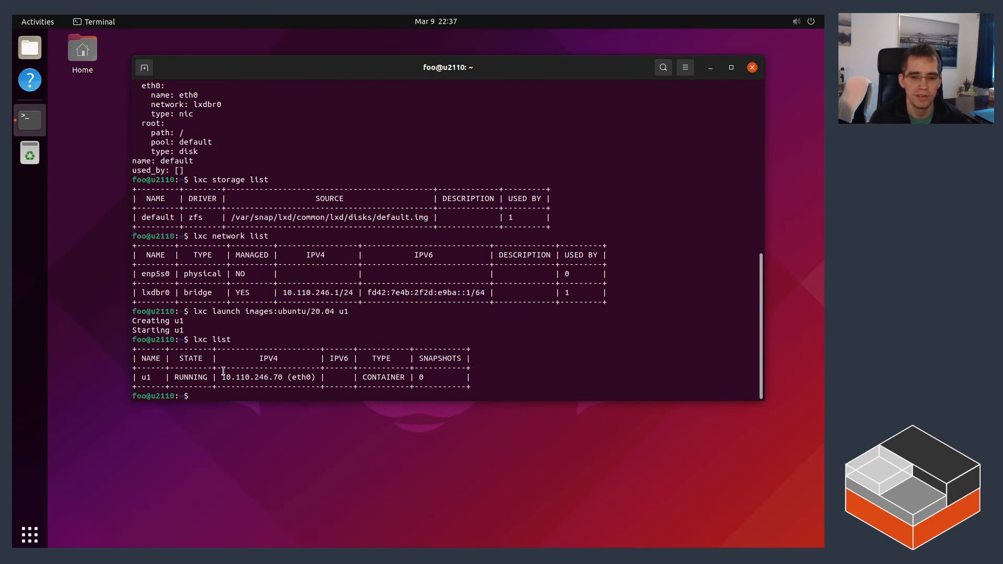
{"action": "key", "text": "Return"}
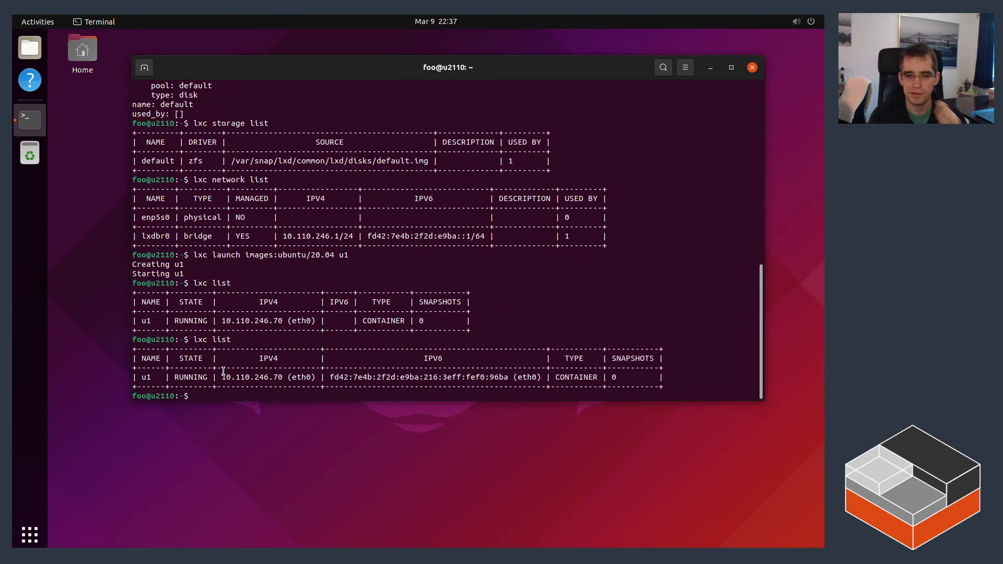
{"action": "type", "text": "lxc exec u1 bash"}
{"action": "type", "text": "ps fauxww"}
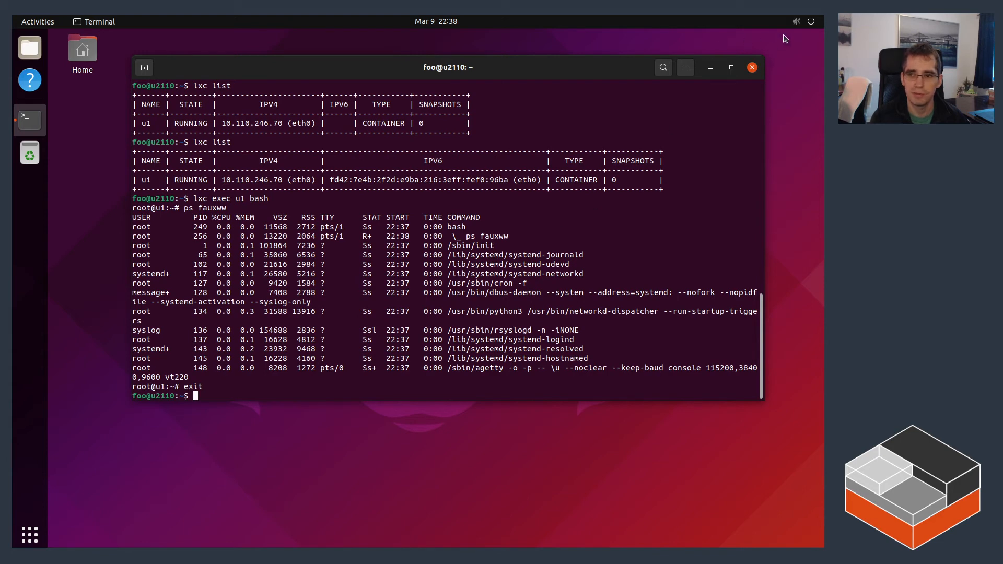
{"action": "left_click", "coordinate": [811, 21]}
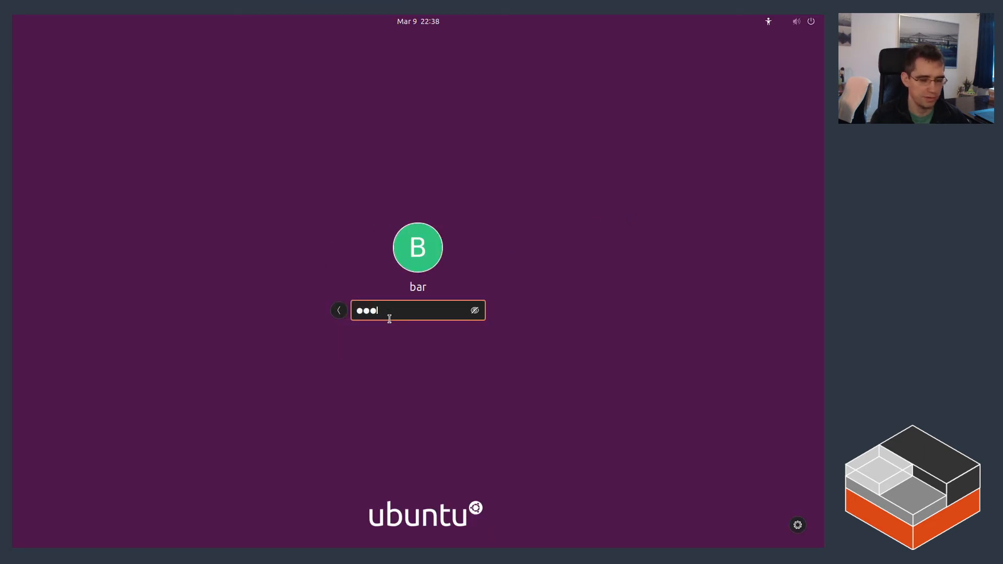
Step: Log in as bar, decline sending system info and finish the welcome wizard
{"action": "key", "text": "Return"}
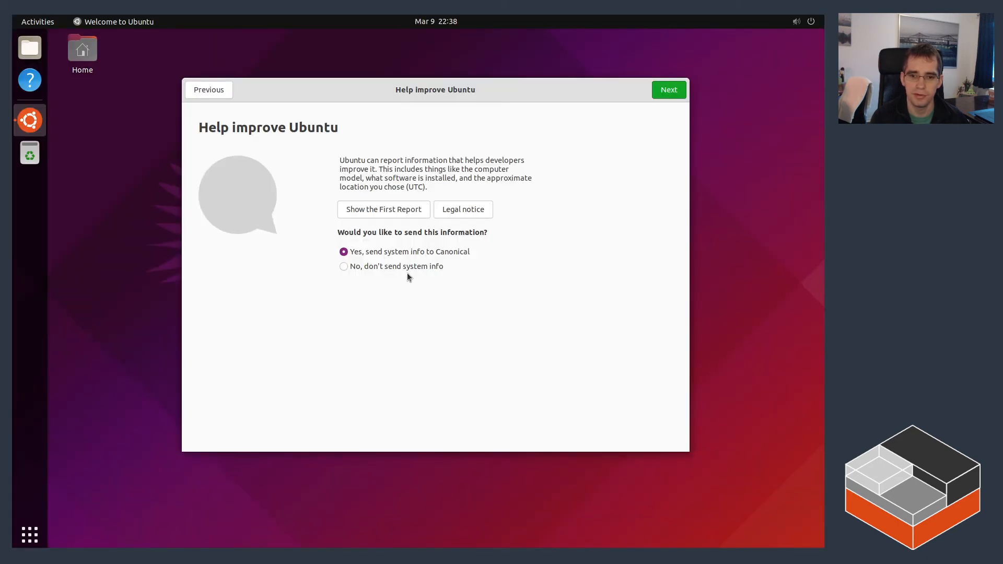
{"action": "left_click", "coordinate": [343, 266]}
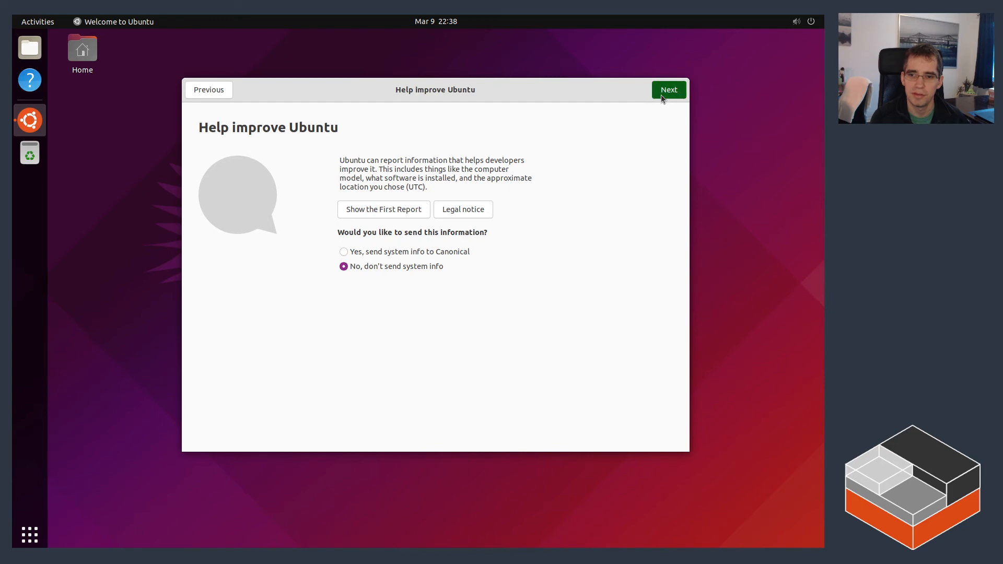
{"action": "left_click", "coordinate": [669, 90]}
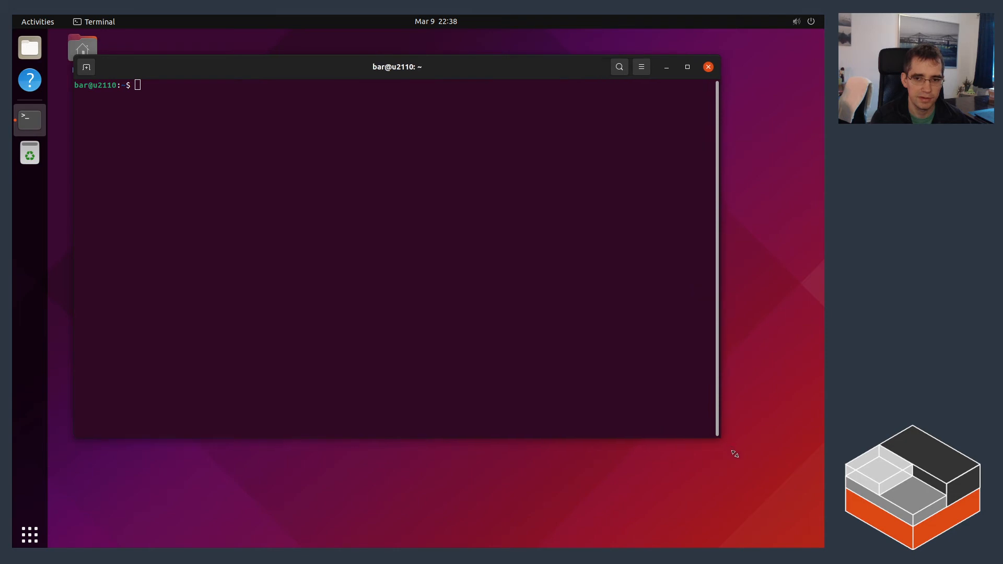
Step: As bar, list instances and launch images:ubuntu/20.04 as container u1
{"action": "type", "text": "lxc list"}
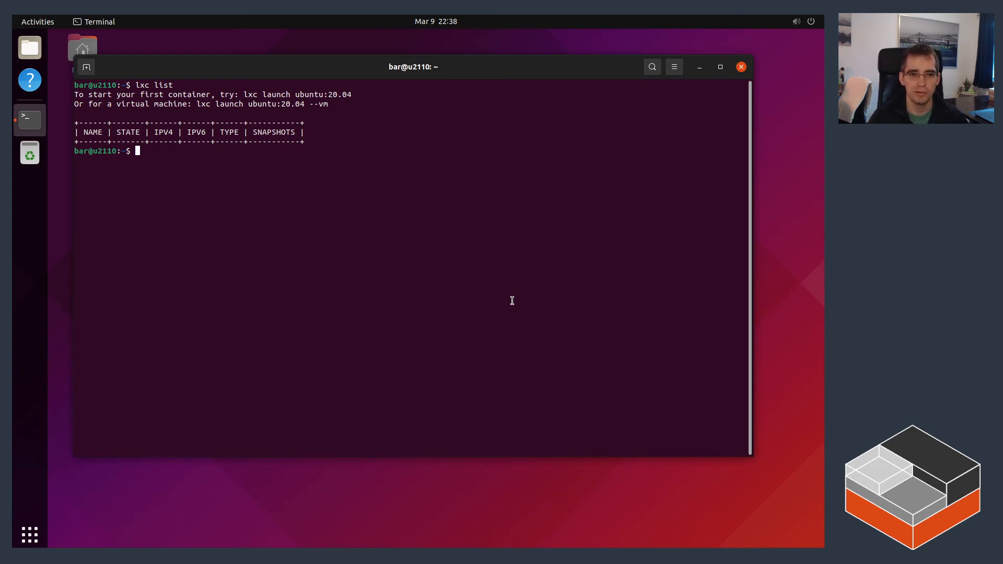
{"action": "type", "text": "lxc"}
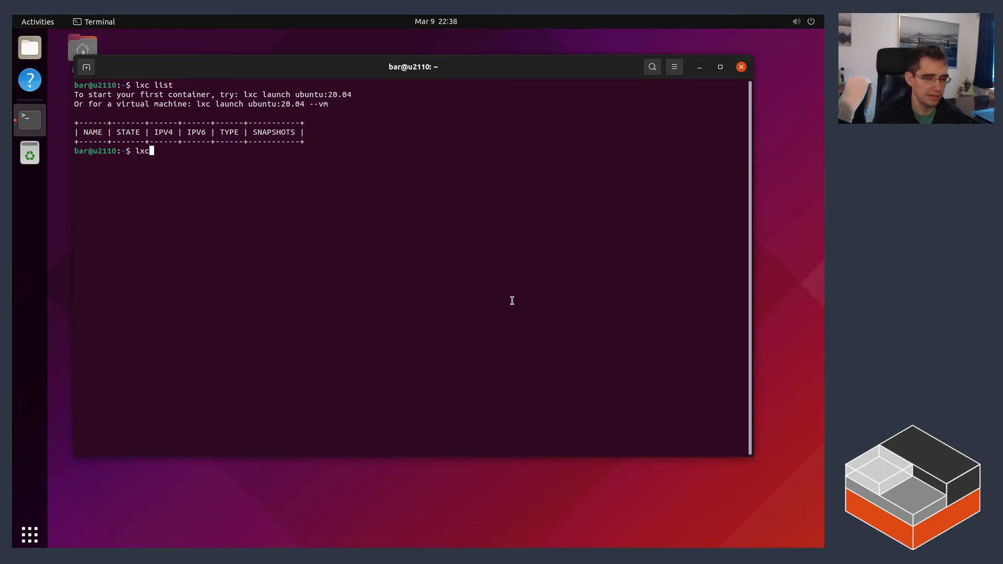
{"action": "type", "text": "launch"}
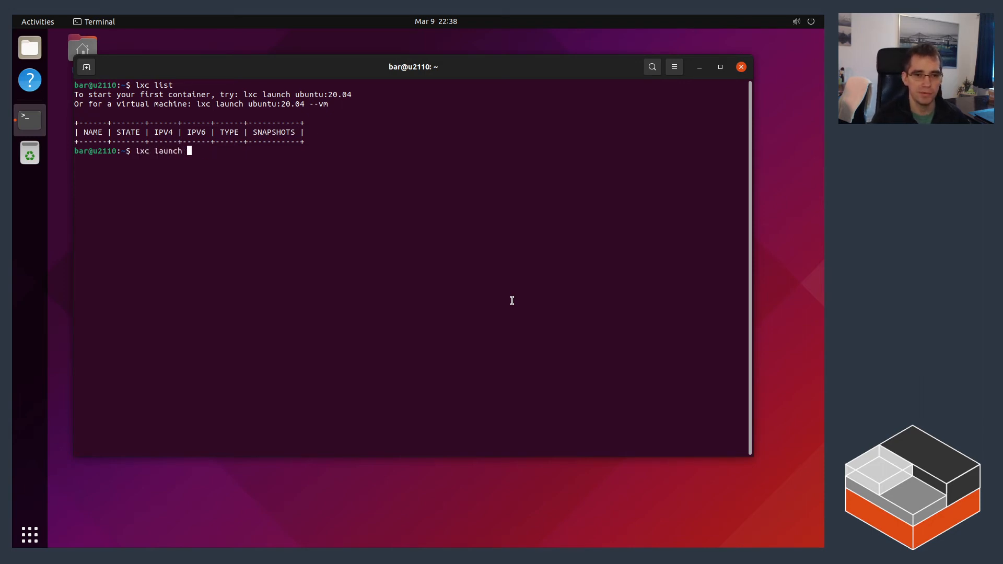
{"action": "type", "text": "images:ubunt"}
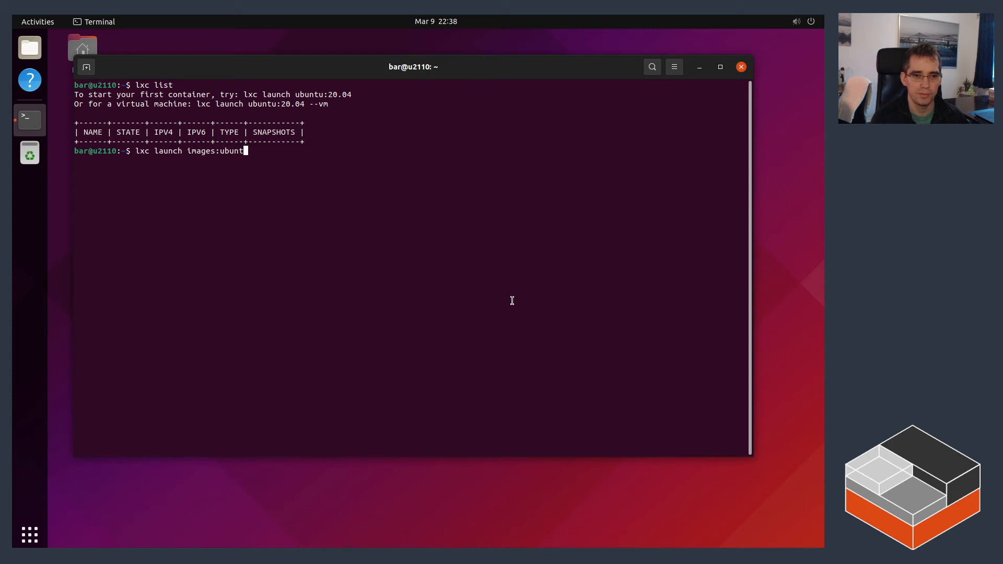
{"action": "type", "text": "u/2"}
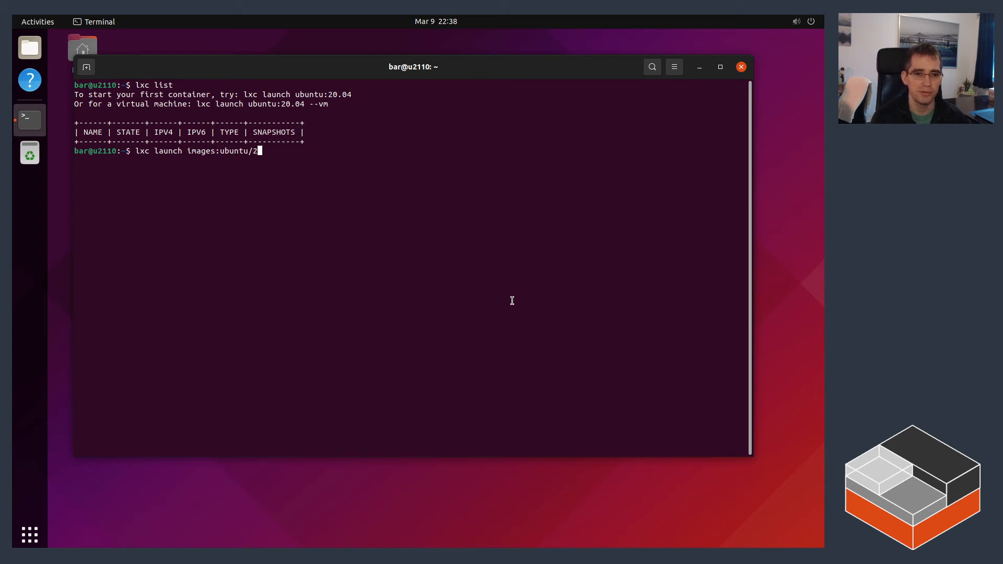
{"action": "type", "text": "0.04 u1"}
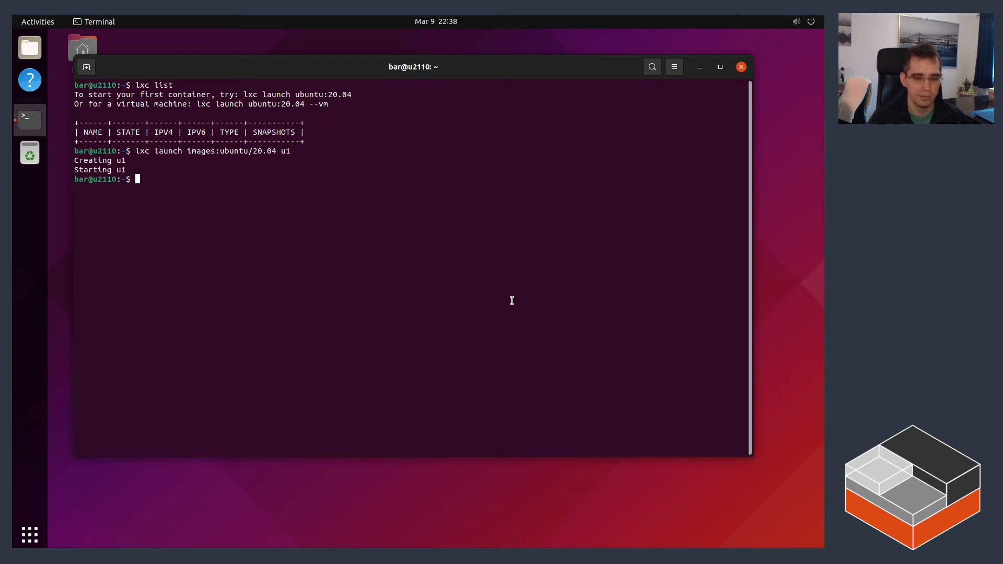
Step: List projects showing user-1002, confirm u1 is running and exec a bash shell inside it
{"action": "type", "text": "lxc project list"}
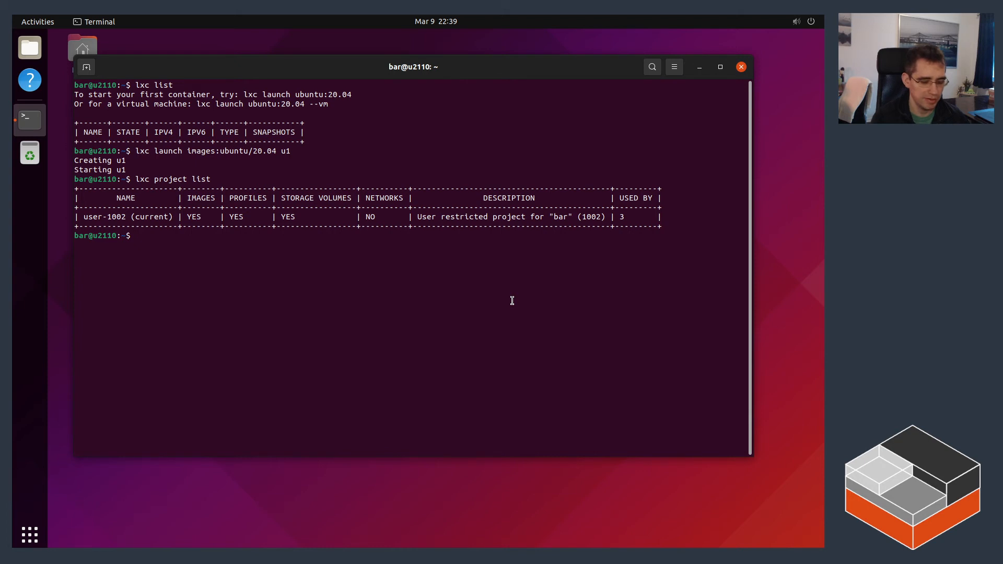
{"action": "type", "text": "lxc list"}
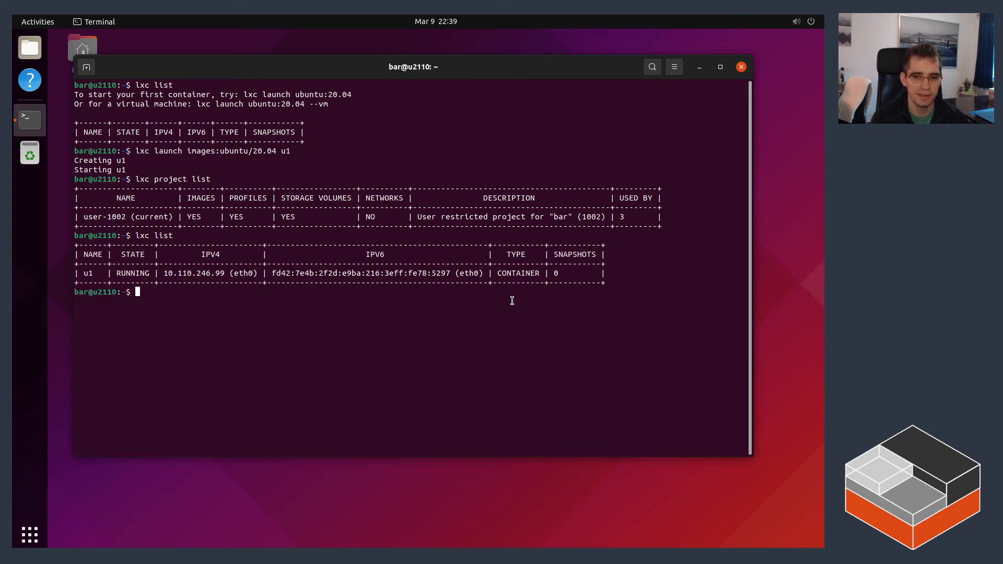
{"action": "type", "text": "lxc exec u1 bash"}
{"action": "type", "text": "ps fauxww"}
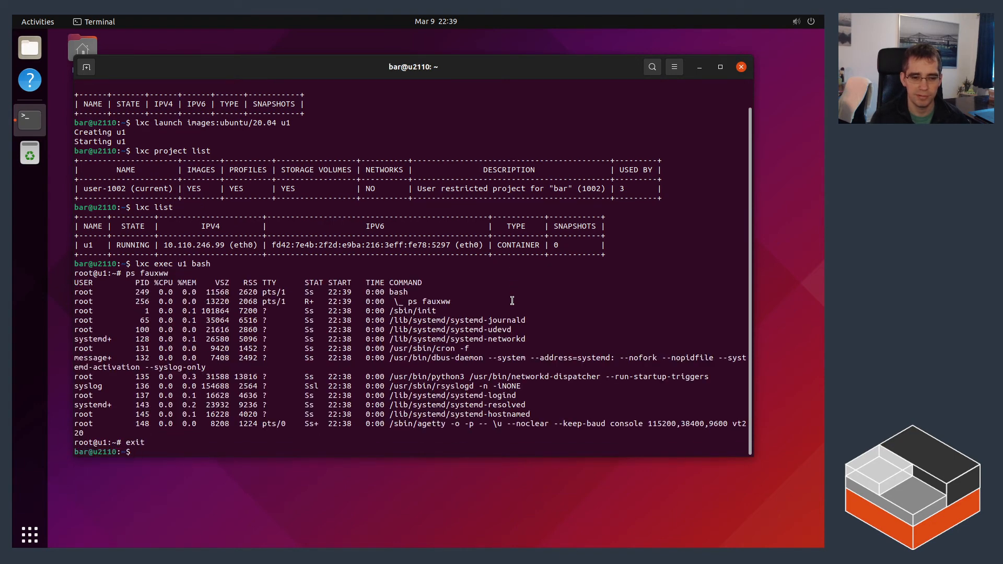
{"action": "mouse_move", "coordinate": [775, 108]}
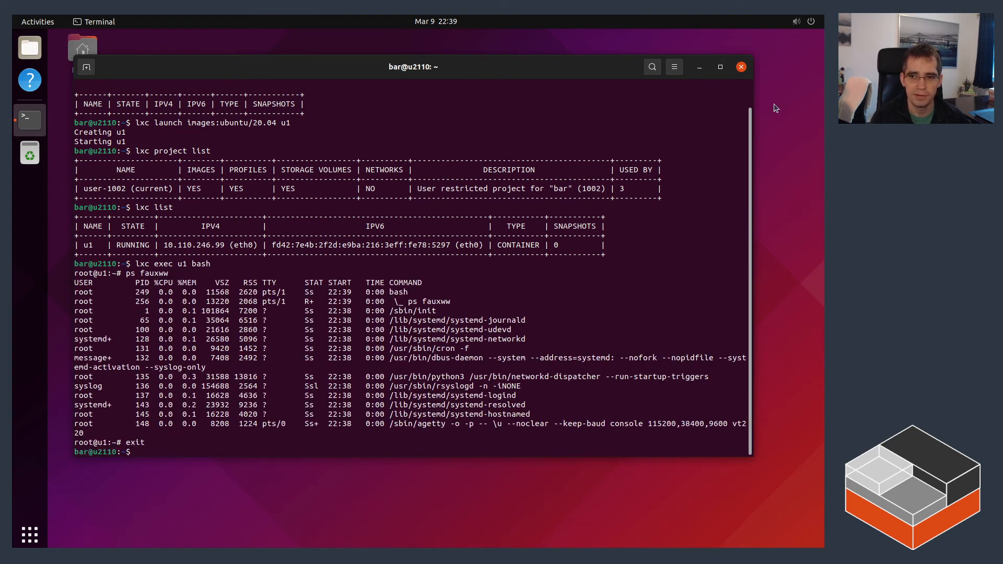
Step: Log out of bar, sign in as ubuntu and run lxc list showing no instances
{"action": "left_click", "coordinate": [811, 21]}
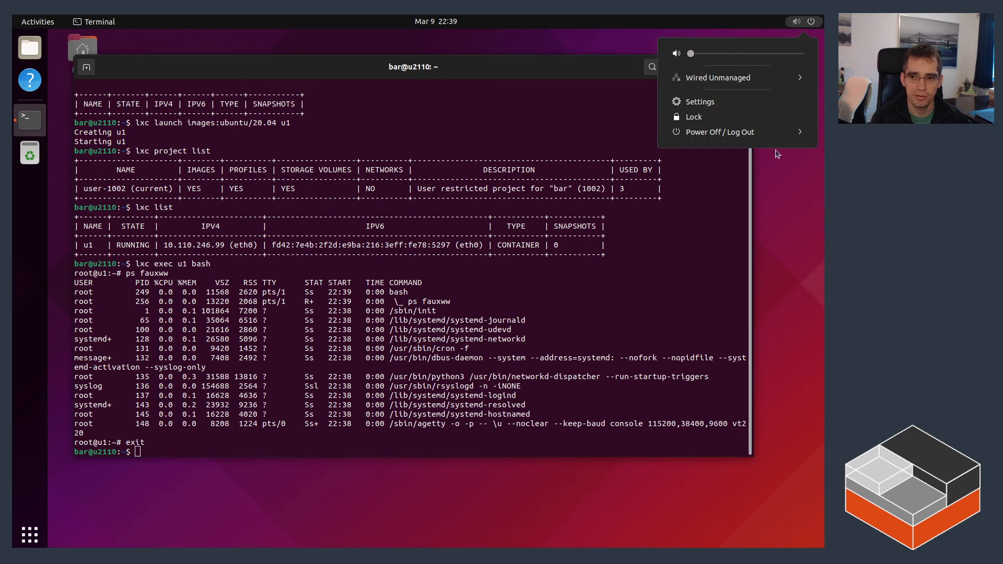
{"action": "left_click", "coordinate": [720, 132]}
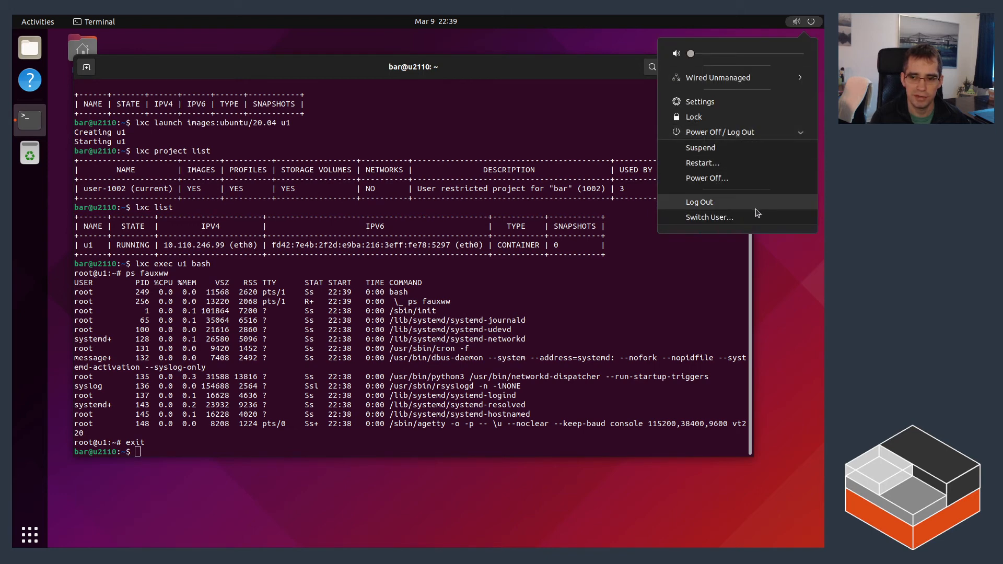
{"action": "left_click", "coordinate": [700, 202]}
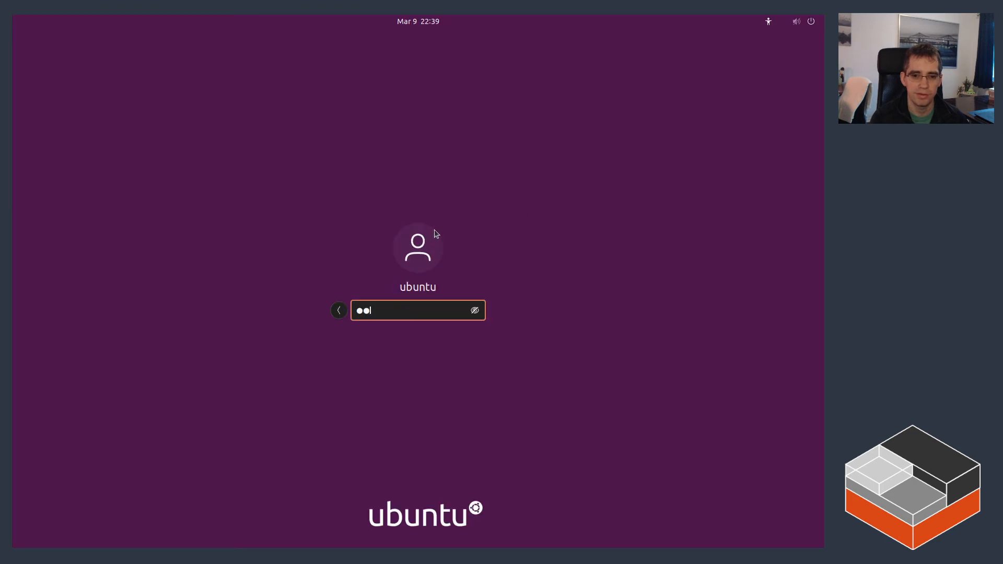
{"action": "key", "text": "Return"}
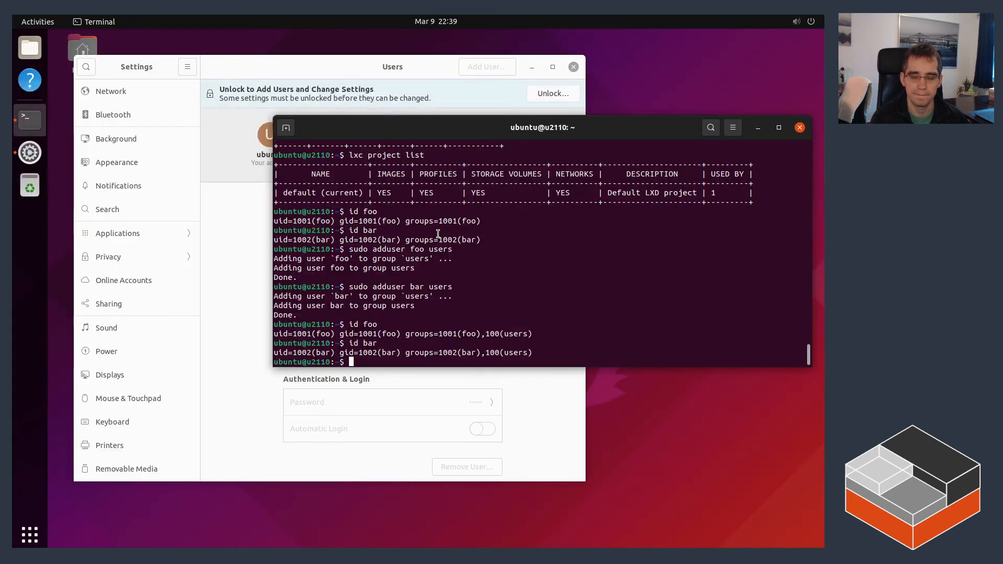
{"action": "type", "text": "lxc list"}
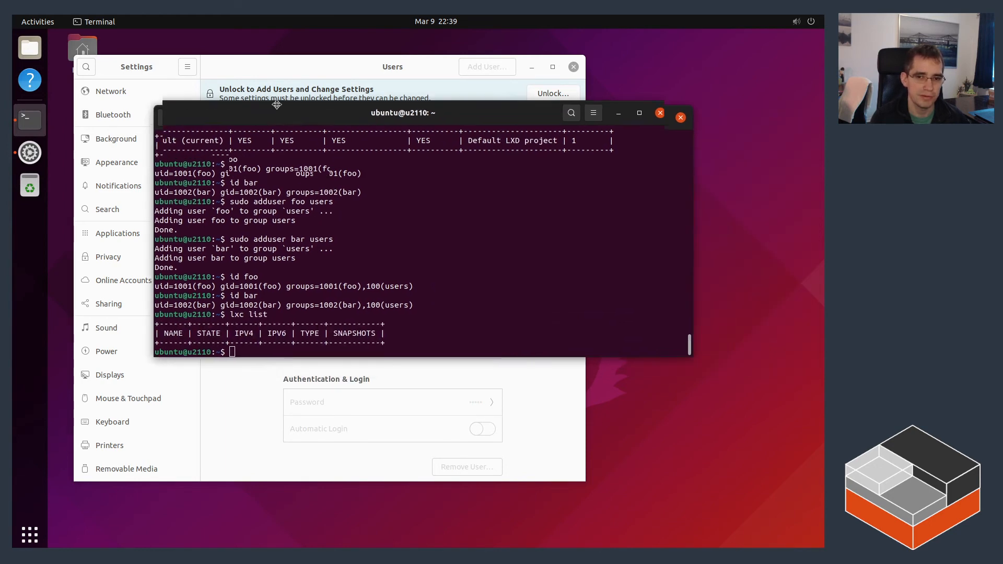
{"action": "left_click_drag", "start_coordinate": [403, 112], "coordinate": [374, 103]}
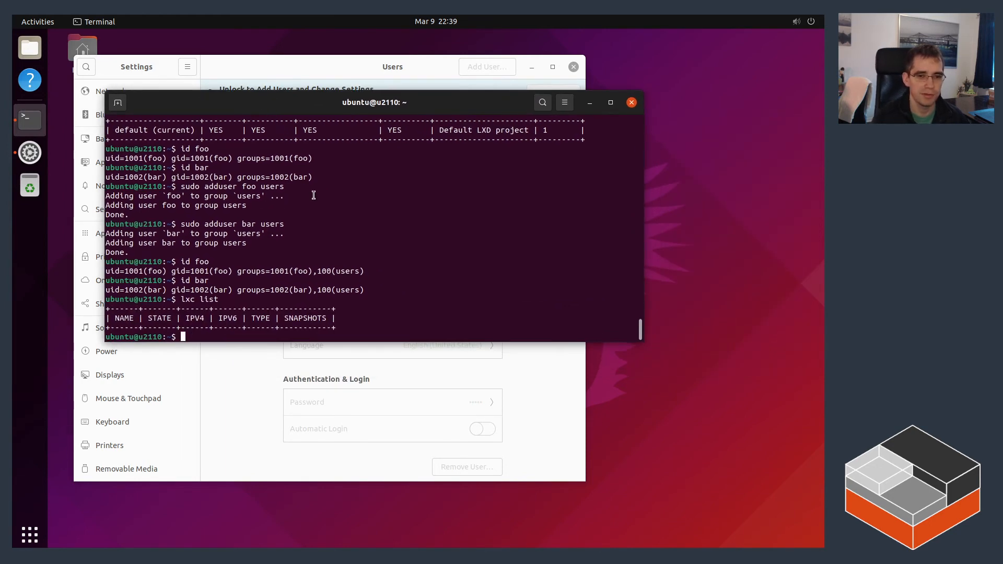
{"action": "mouse_move", "coordinate": [644, 345]}
{"action": "type", "text": "lxc proje"}
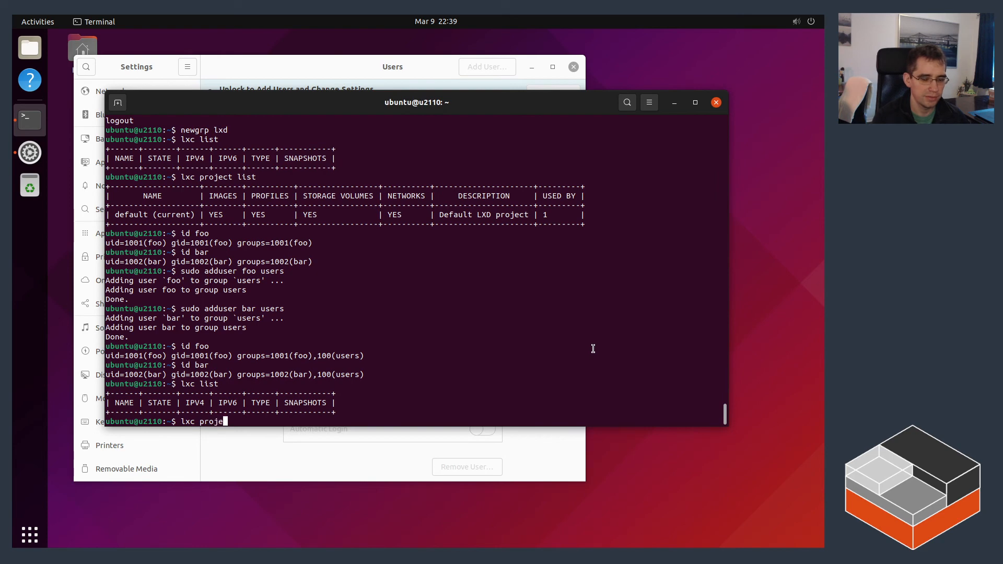
Step: List all projects, then switch into user-1001 and user-1002 to see each running u1
{"action": "type", "text": "ct list"}
{"action": "key", "text": "Return"}
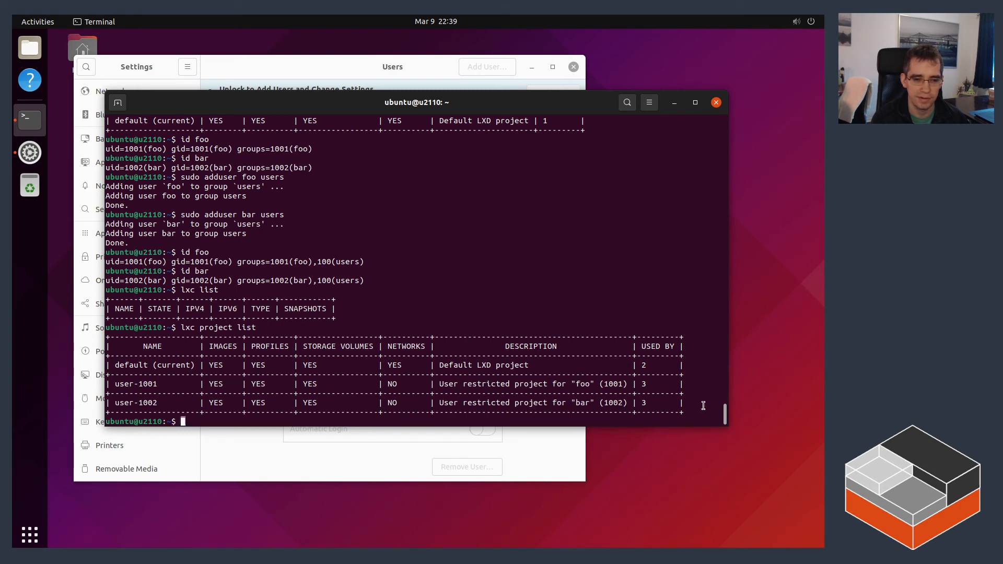
{"action": "type", "text": "lxc project switch user-1001"}
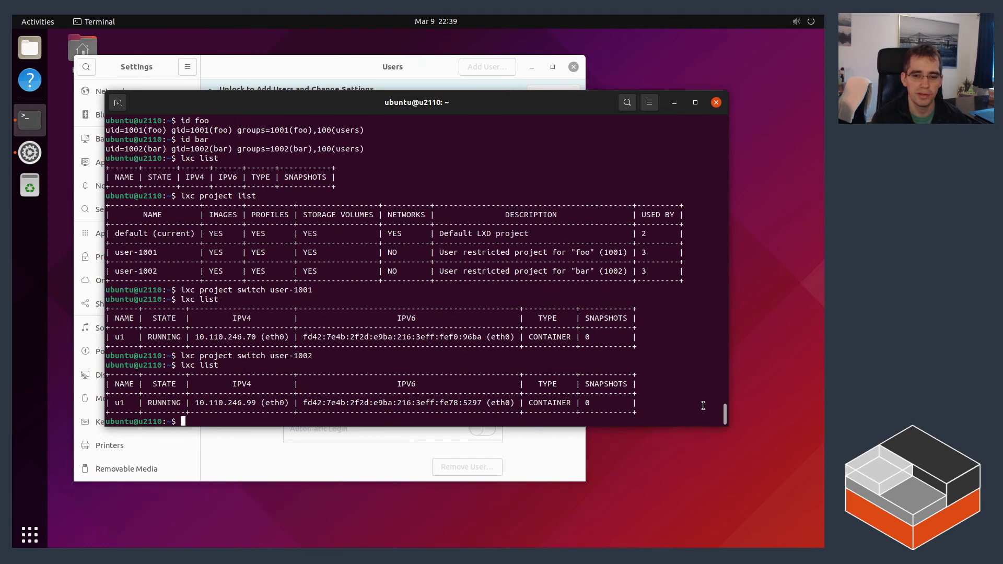
Step: Switch back to the default project and list its empty instance set
{"action": "type", "text": "lxc list"}
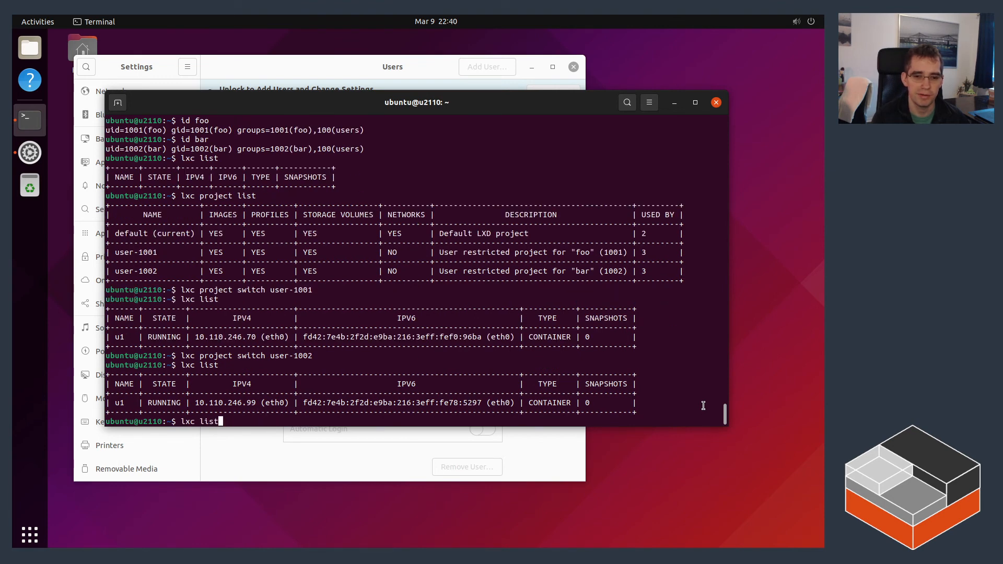
{"action": "type", "text": "lxc project switch default"}
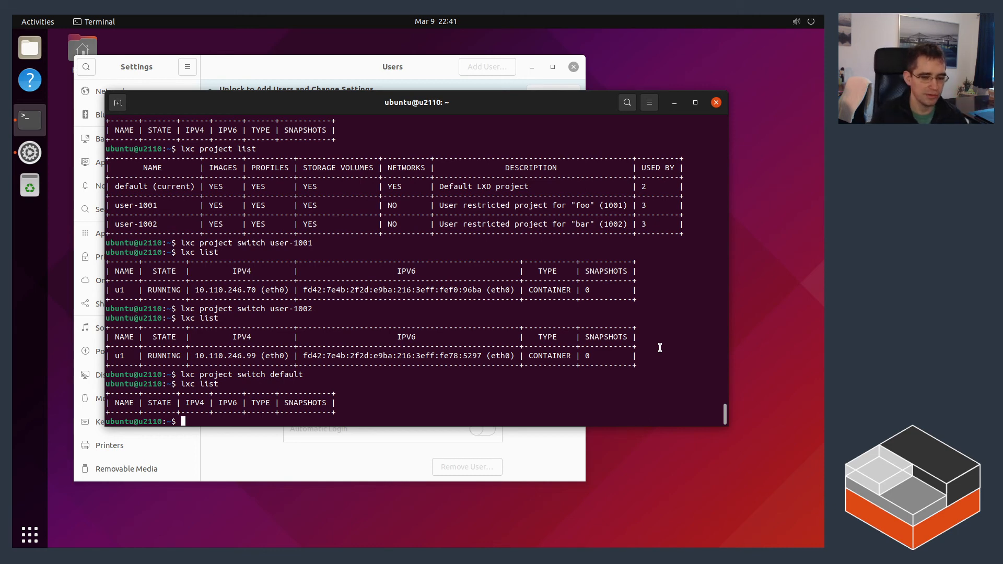
Step: List the default zfs storage pool and the host networks enp5s0 and bridge lxdbr0
{"action": "type", "text": "lxc storage list"}
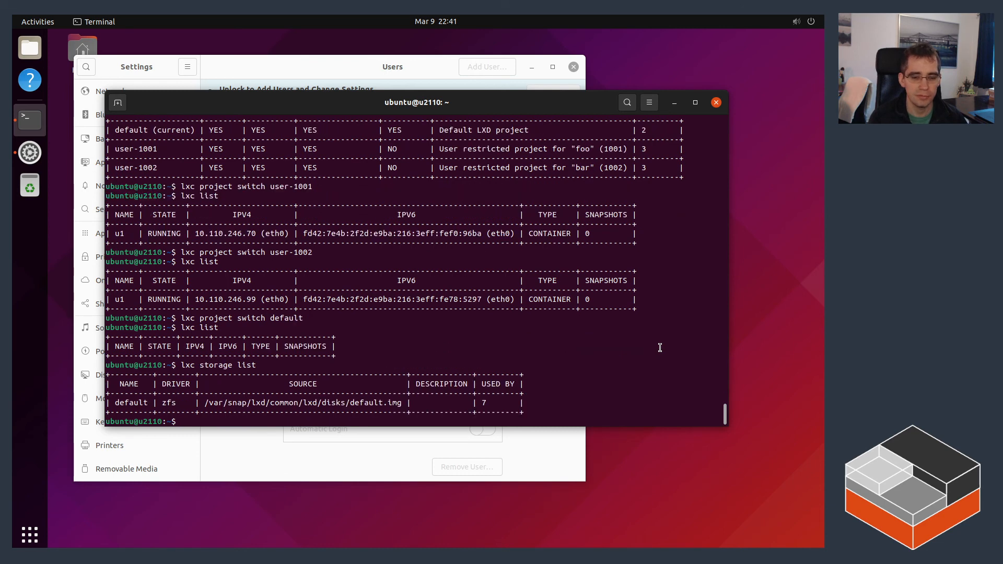
{"action": "type", "text": "lxc network list"}
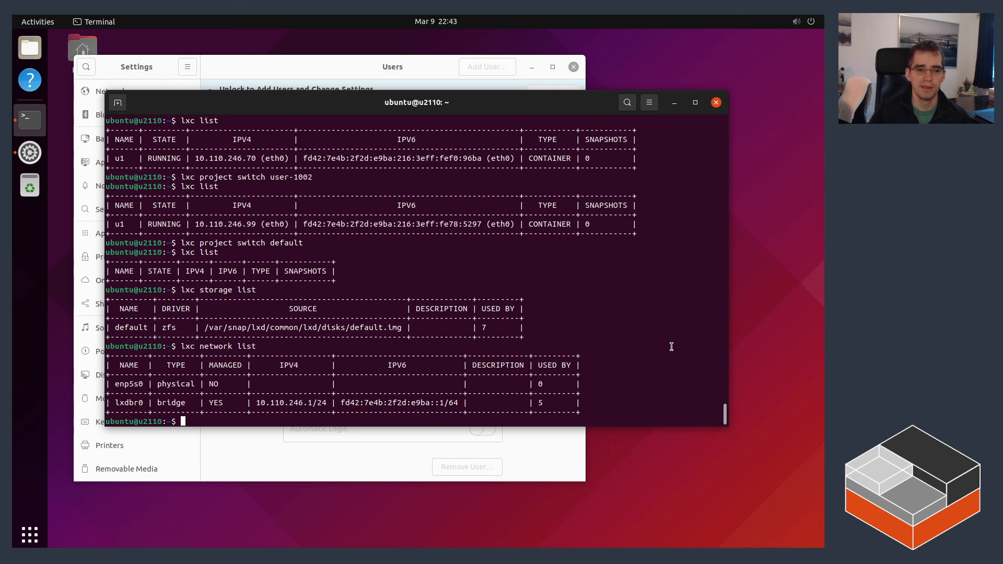
{"action": "mouse_move", "coordinate": [504, 348]}
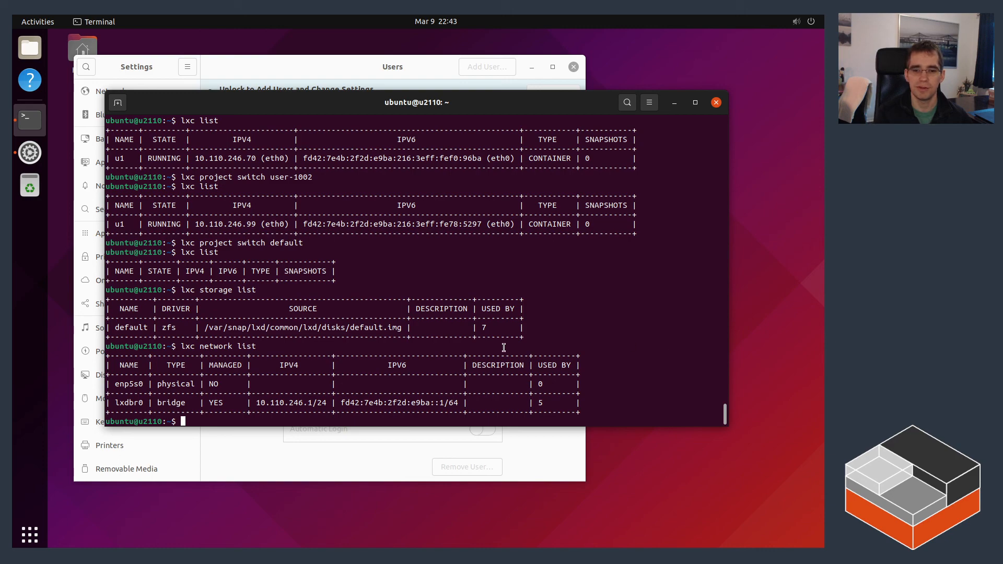